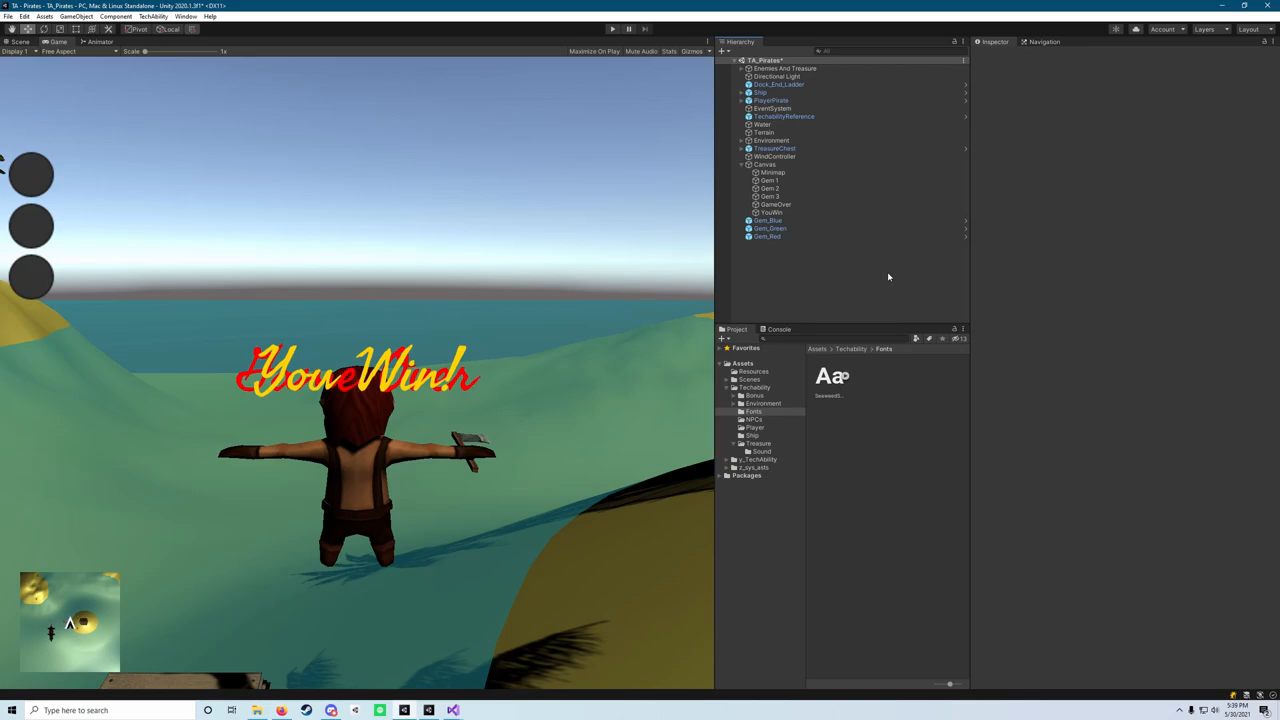
{"action": "mouse_move", "coordinate": [262, 269]}
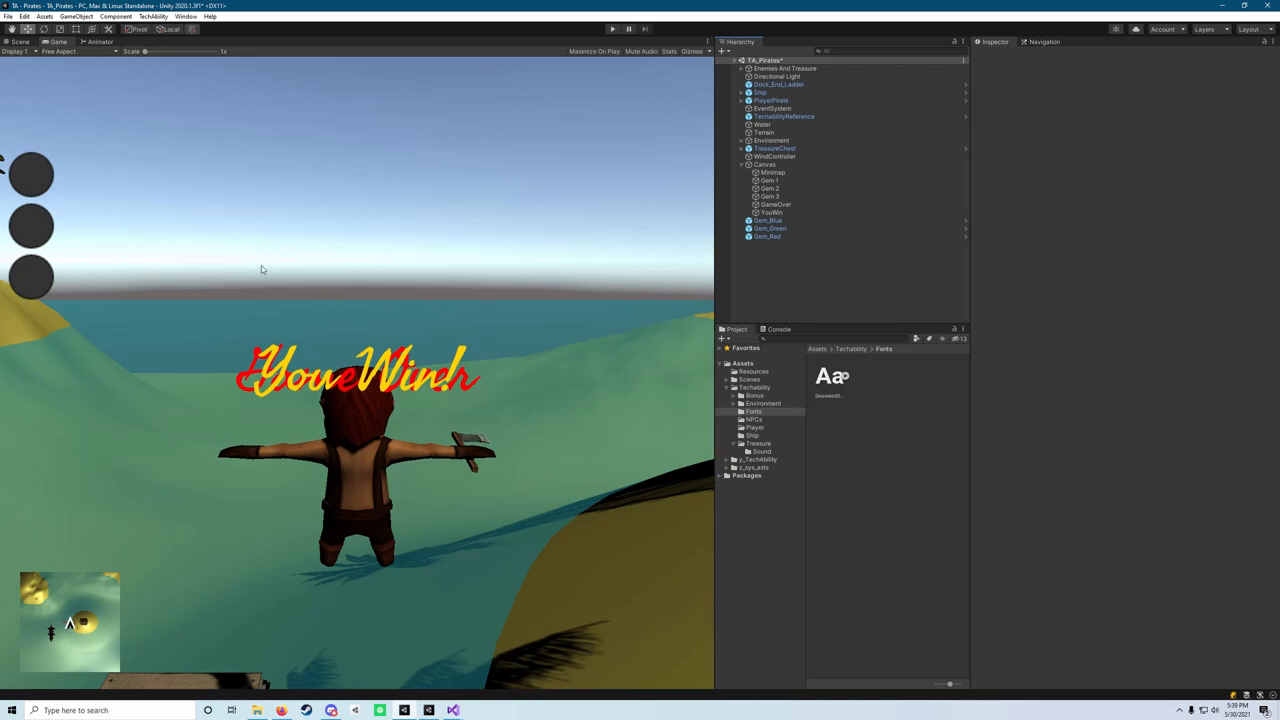
- Disable the GameOver and YouWin text objects so the win message no longer shows
{"action": "left_click", "coordinate": [775, 204]}
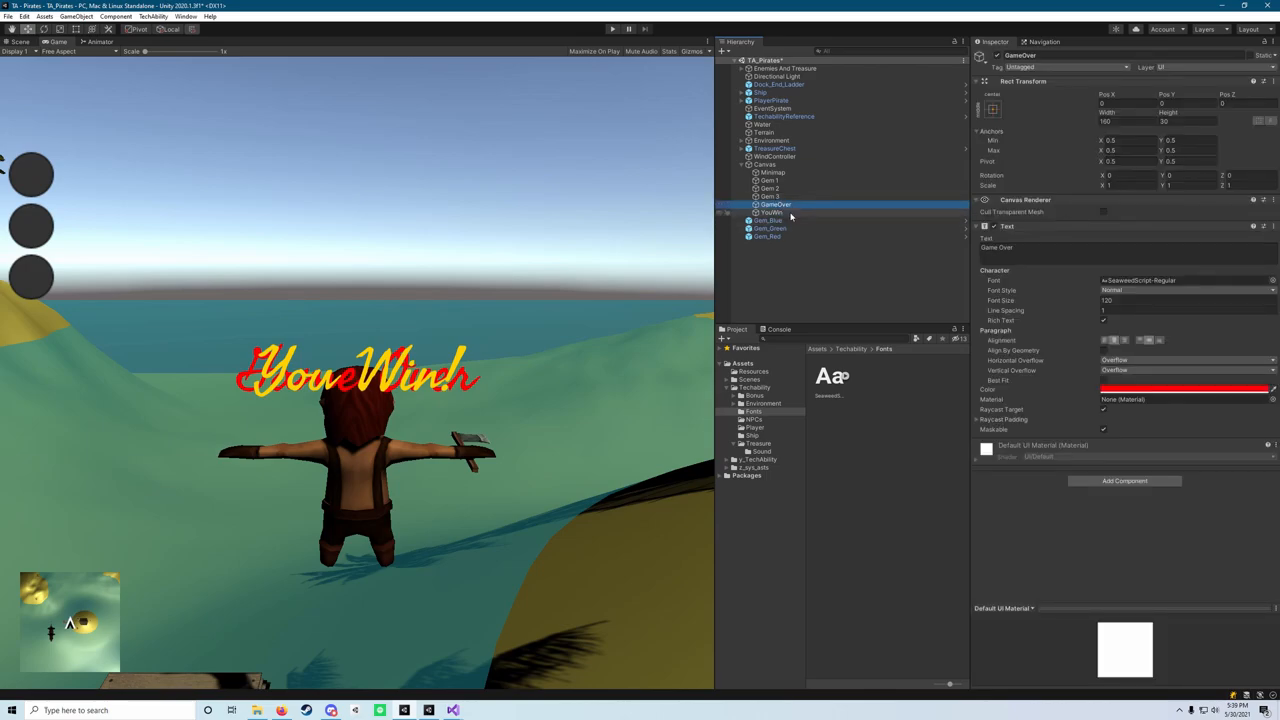
{"action": "left_click", "coordinate": [773, 212]}
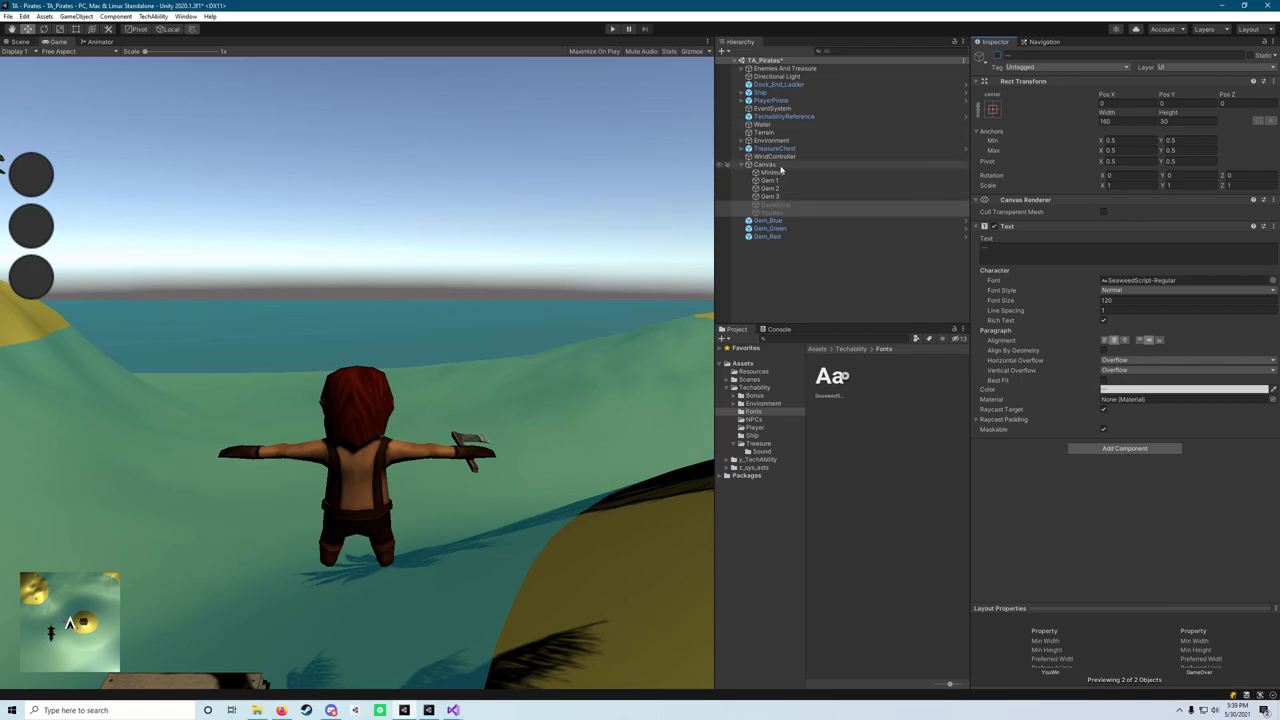
- Add a UI Text under Canvas with content 100
{"action": "right_click", "coordinate": [765, 164]}
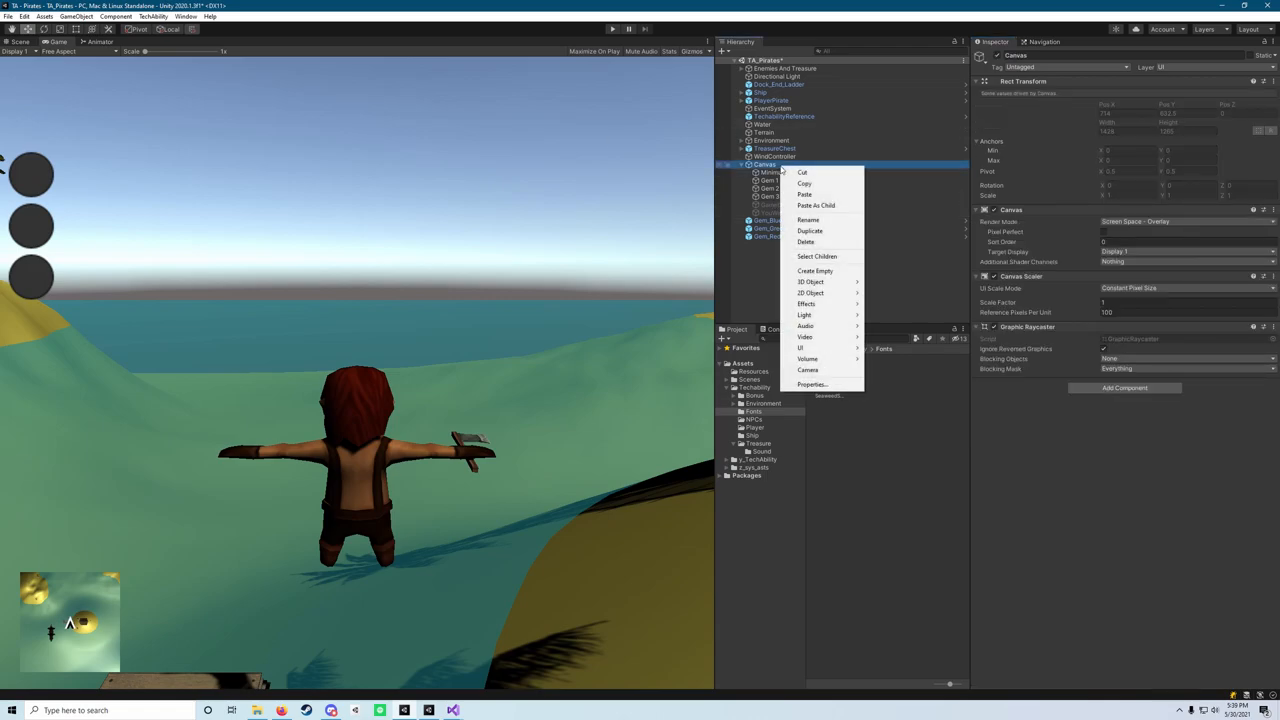
{"action": "mouse_move", "coordinate": [800, 347]}
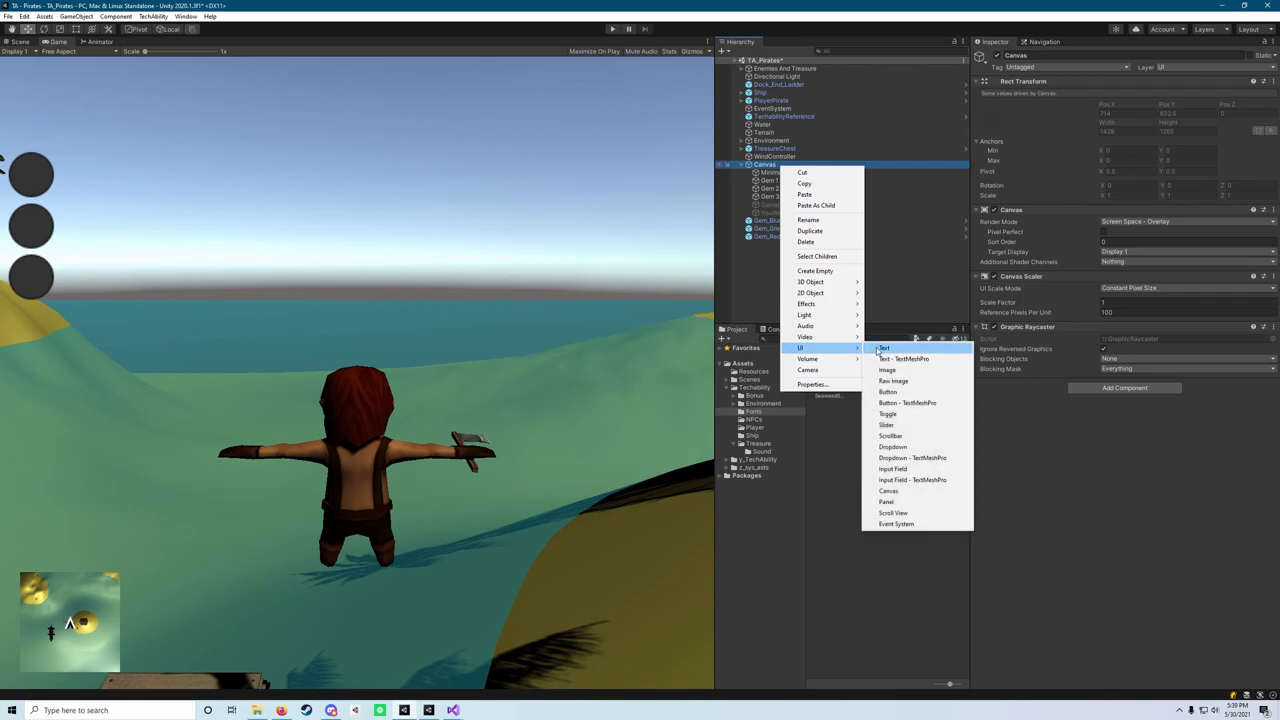
{"action": "left_click", "coordinate": [883, 348]}
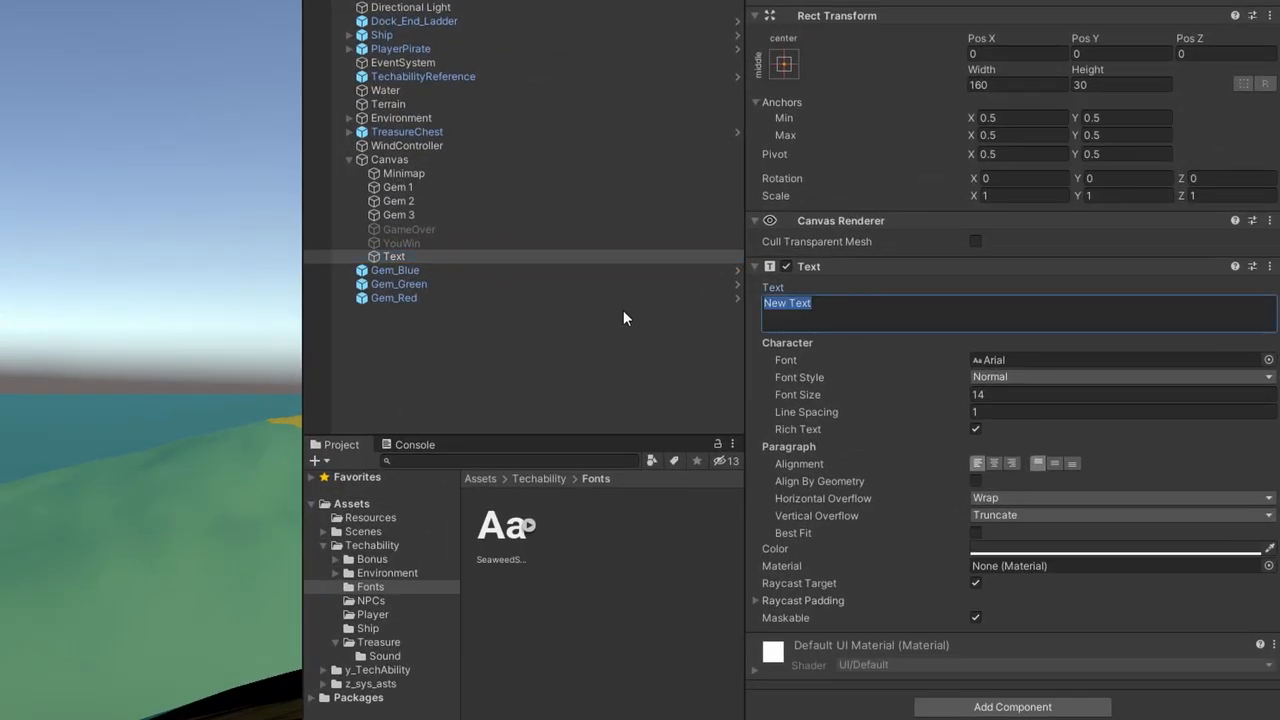
{"action": "type", "text": "100"}
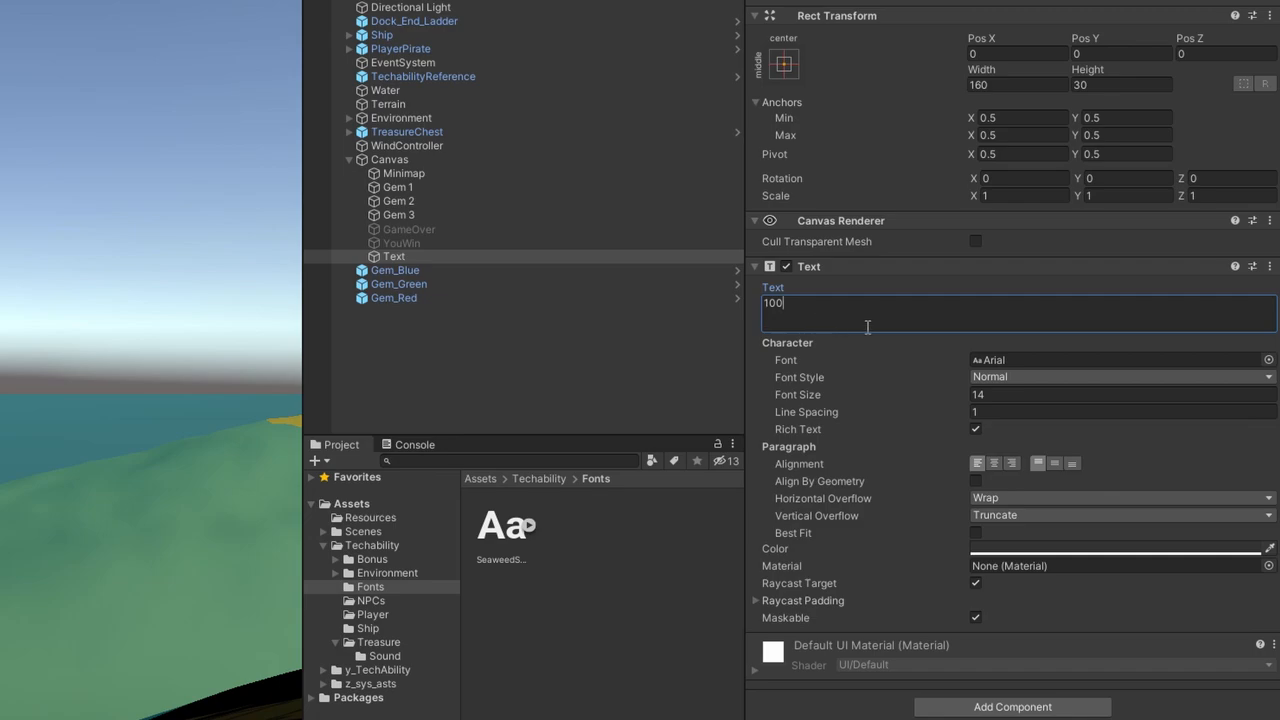
{"action": "mouse_move", "coordinate": [1030, 497]}
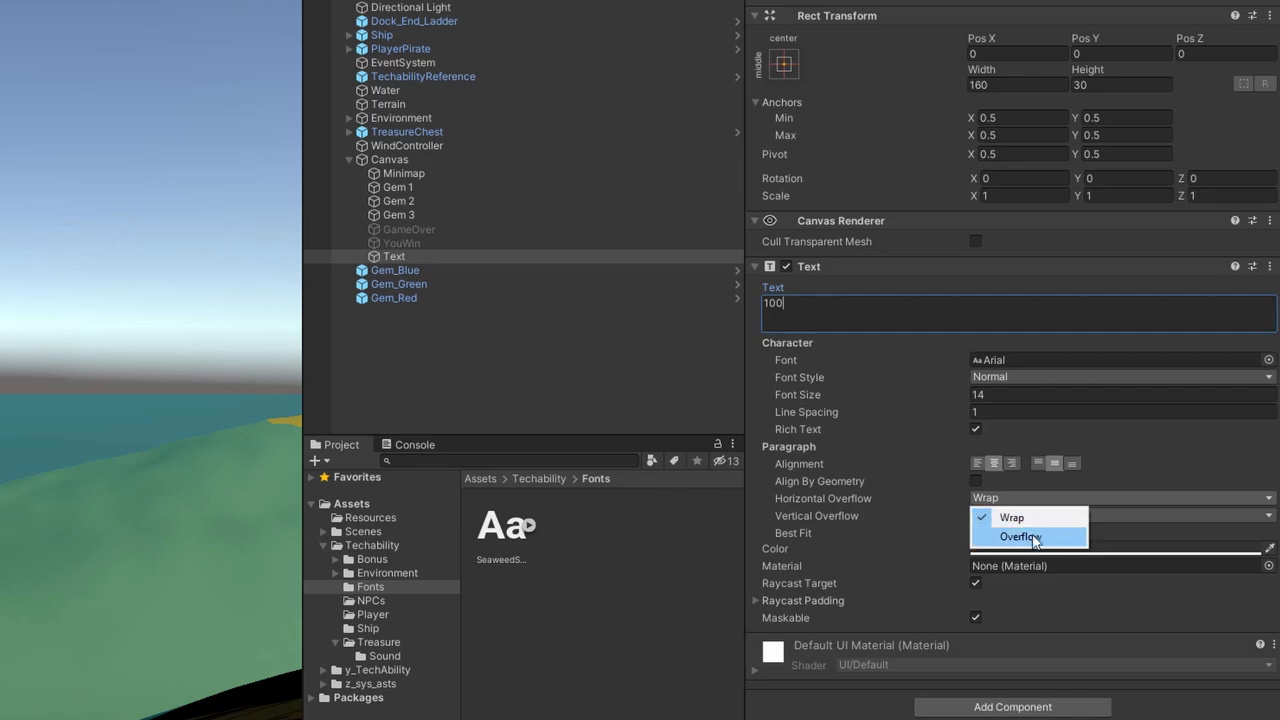
- Set the text to overflow horizontally, font size 72 and white colour, renamed HealthText
{"action": "left_click", "coordinate": [1020, 537]}
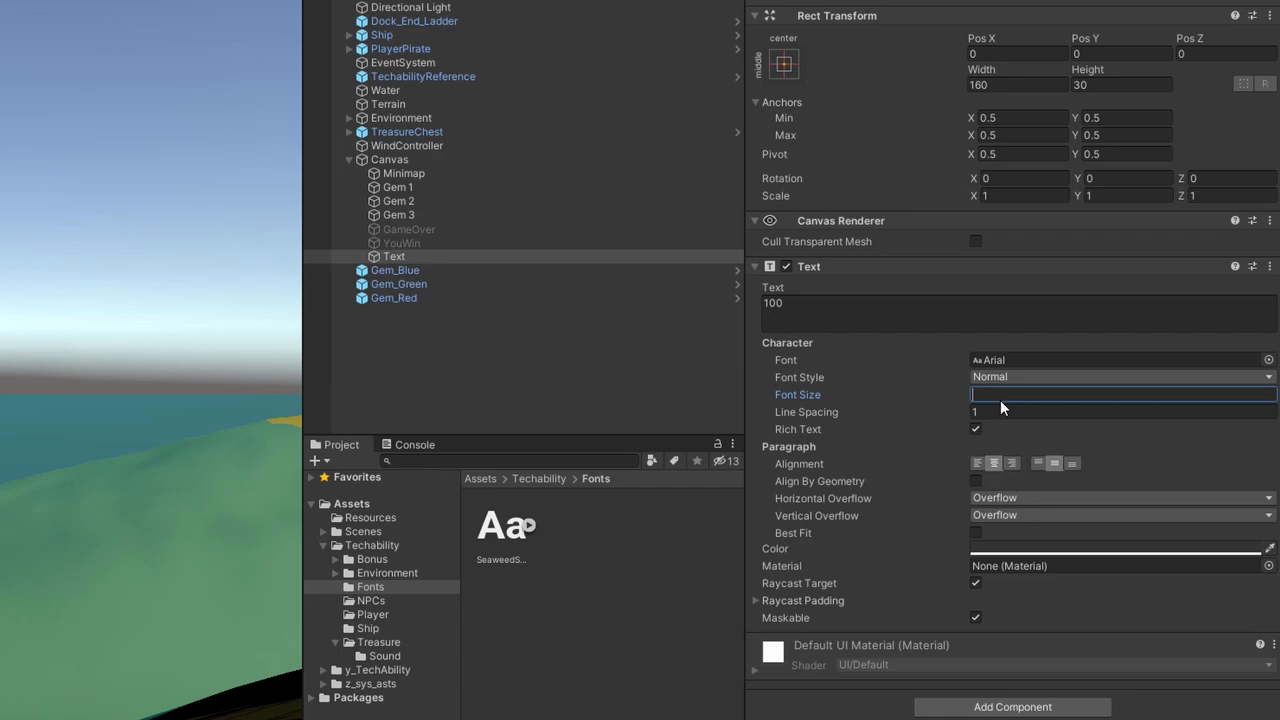
{"action": "type", "text": "73"}
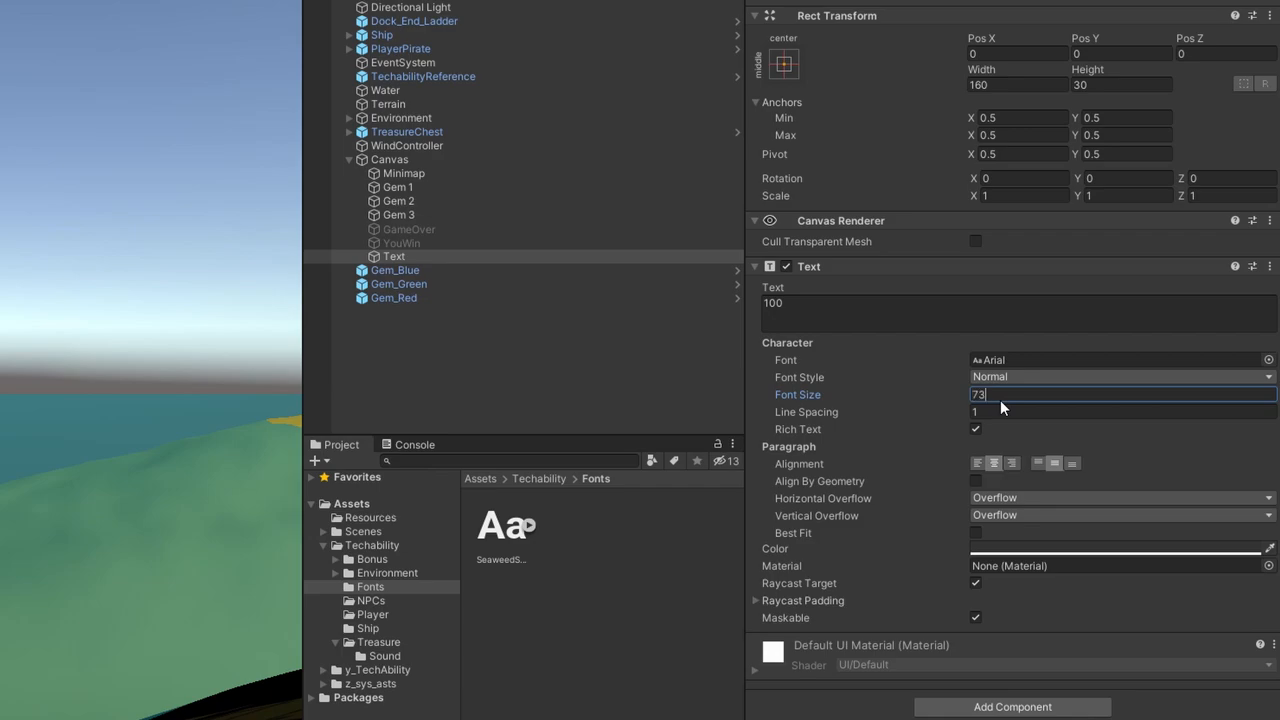
{"action": "type", "text": "72"}
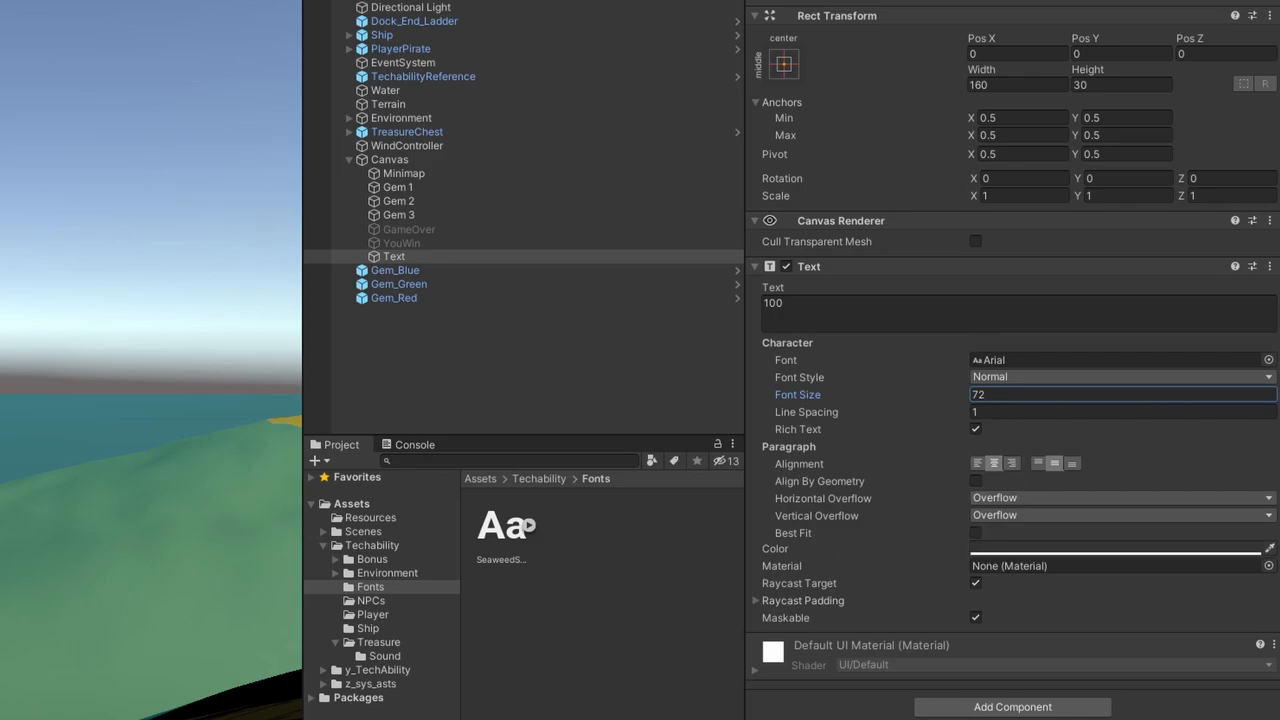
{"action": "mouse_move", "coordinate": [988, 475]}
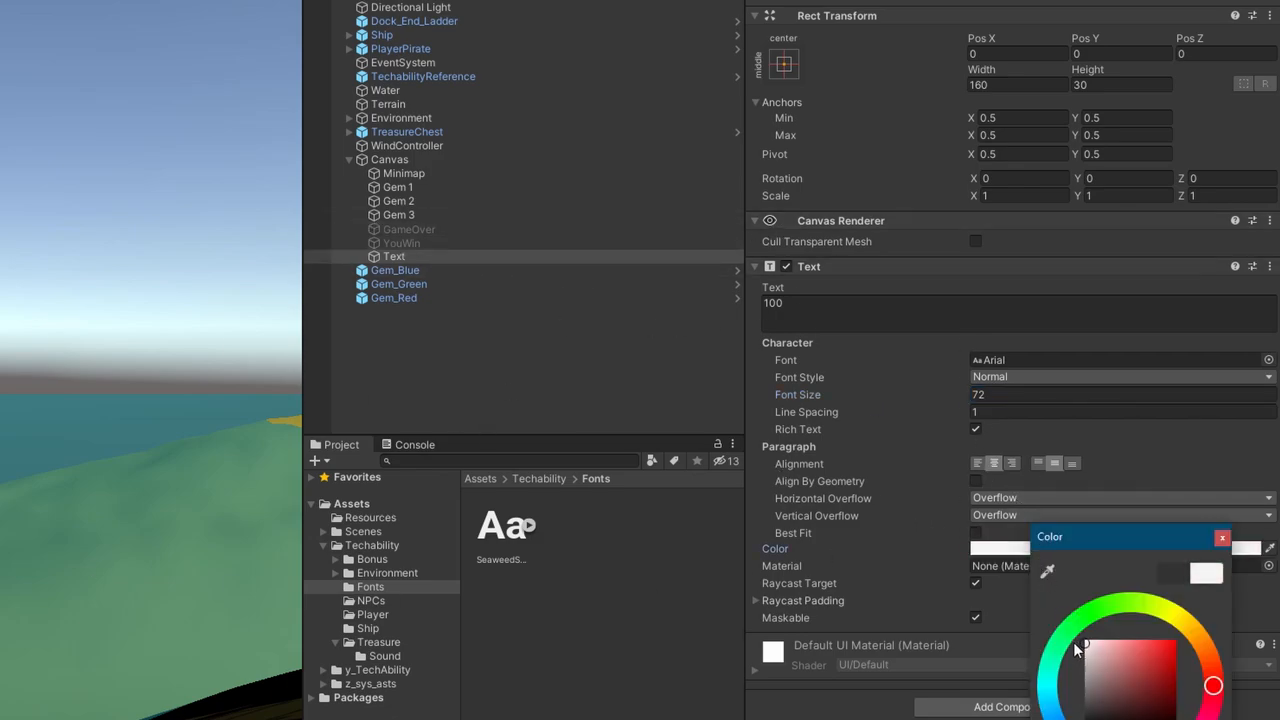
{"action": "left_click", "coordinate": [1222, 538]}
{"action": "type", "text": "HealthText"}
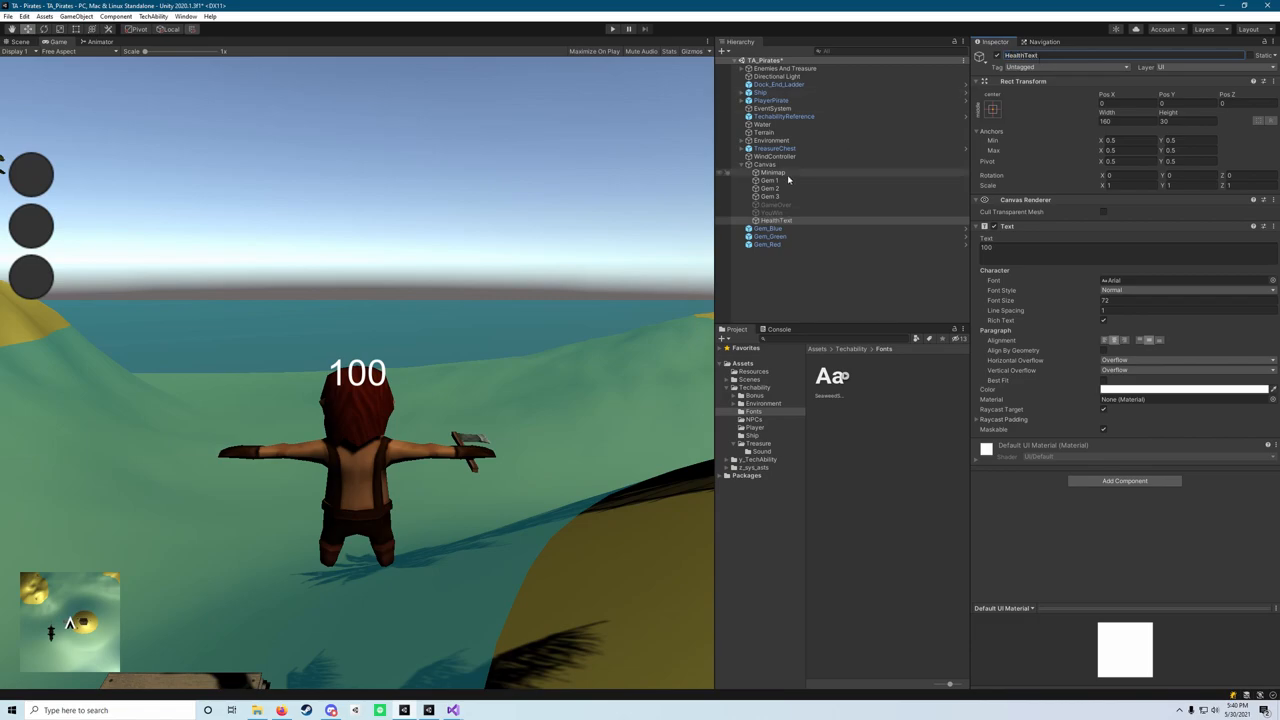
- Move the 100 health text to the canvas's top-left corner in the Scene view
{"action": "left_click", "coordinate": [778, 220]}
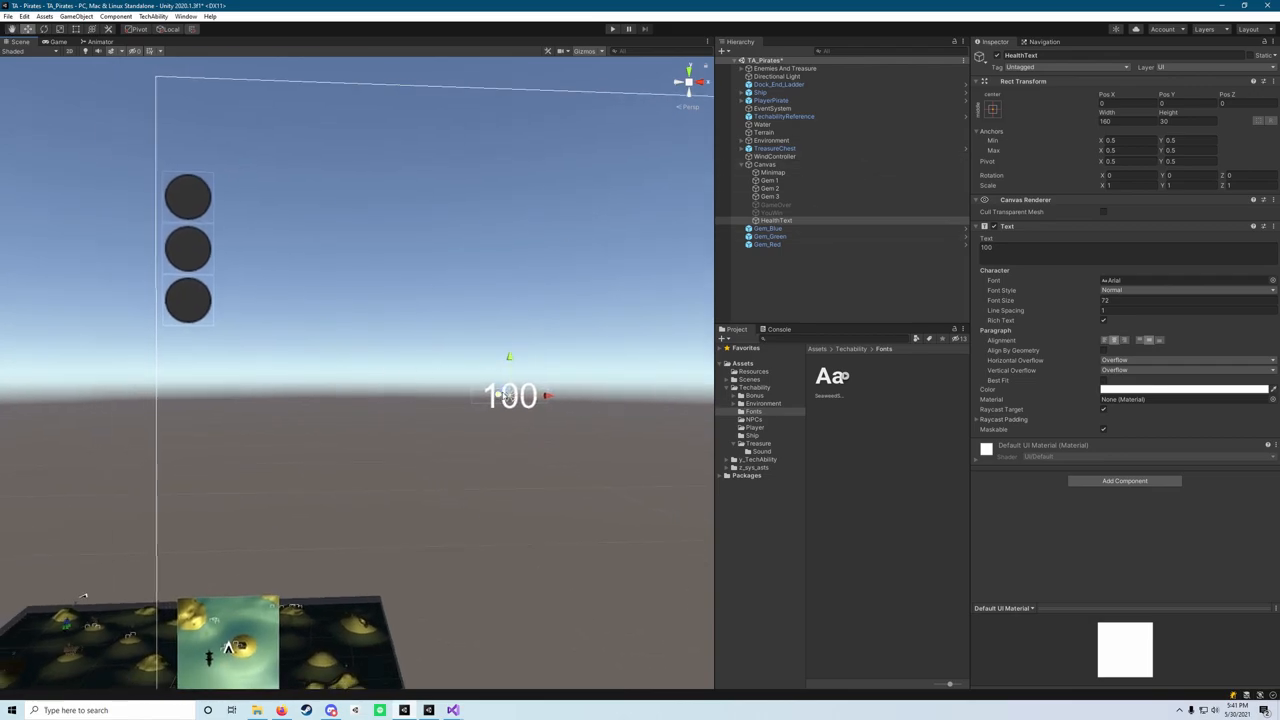
{"action": "left_click_drag", "start_coordinate": [510, 395], "coordinate": [355, 130]}
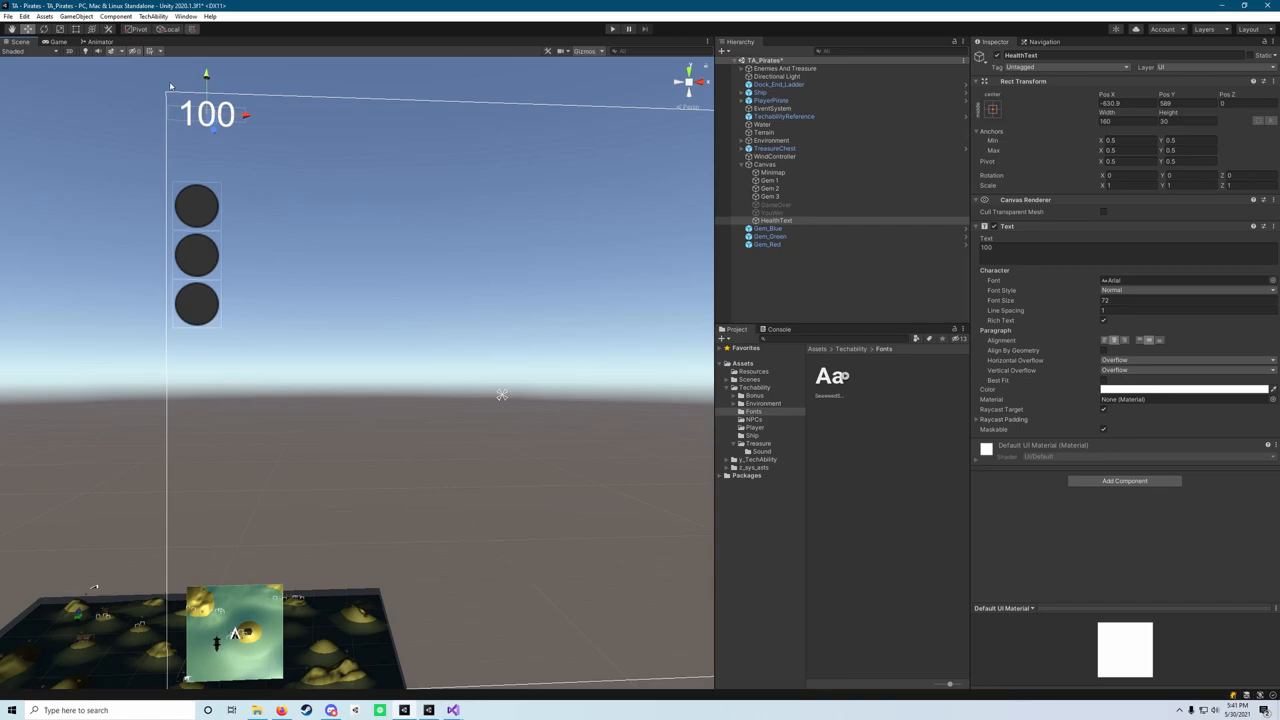
{"action": "mouse_move", "coordinate": [163, 147]}
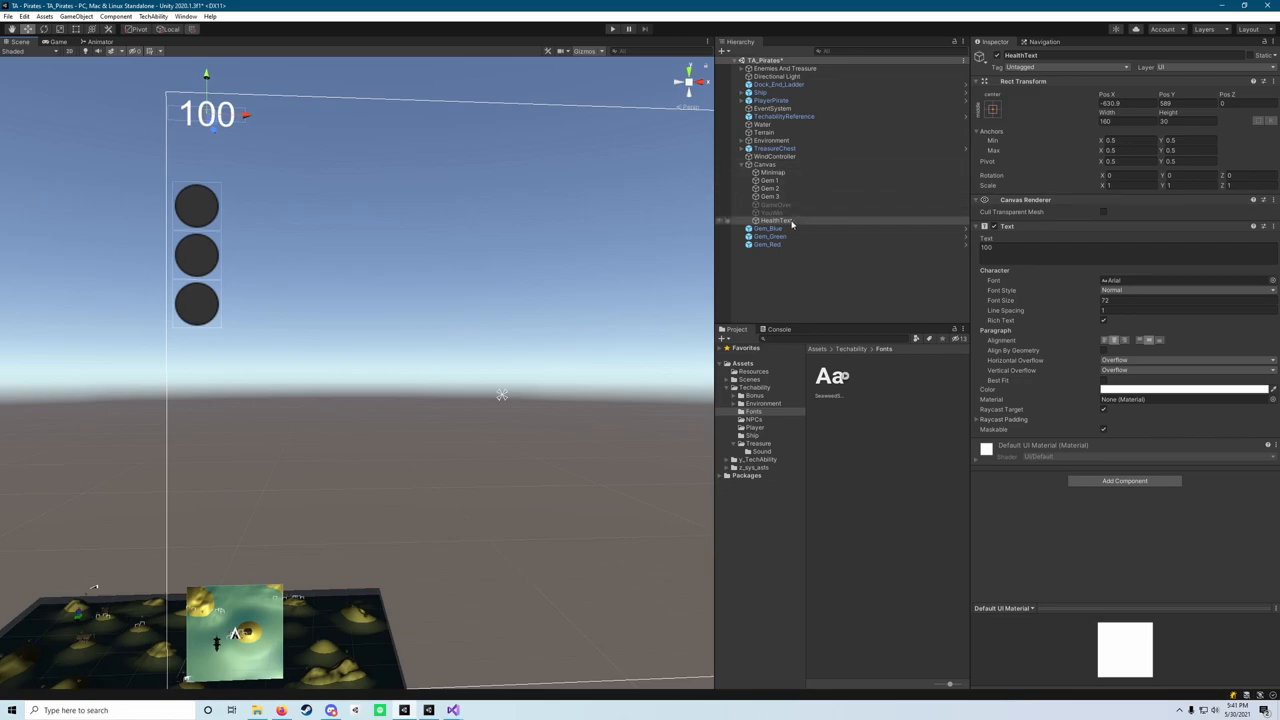
- Add a UI Slider under Canvas, scaled to about 1.6 and placed just below the 100 text
{"action": "left_click", "coordinate": [764, 164]}
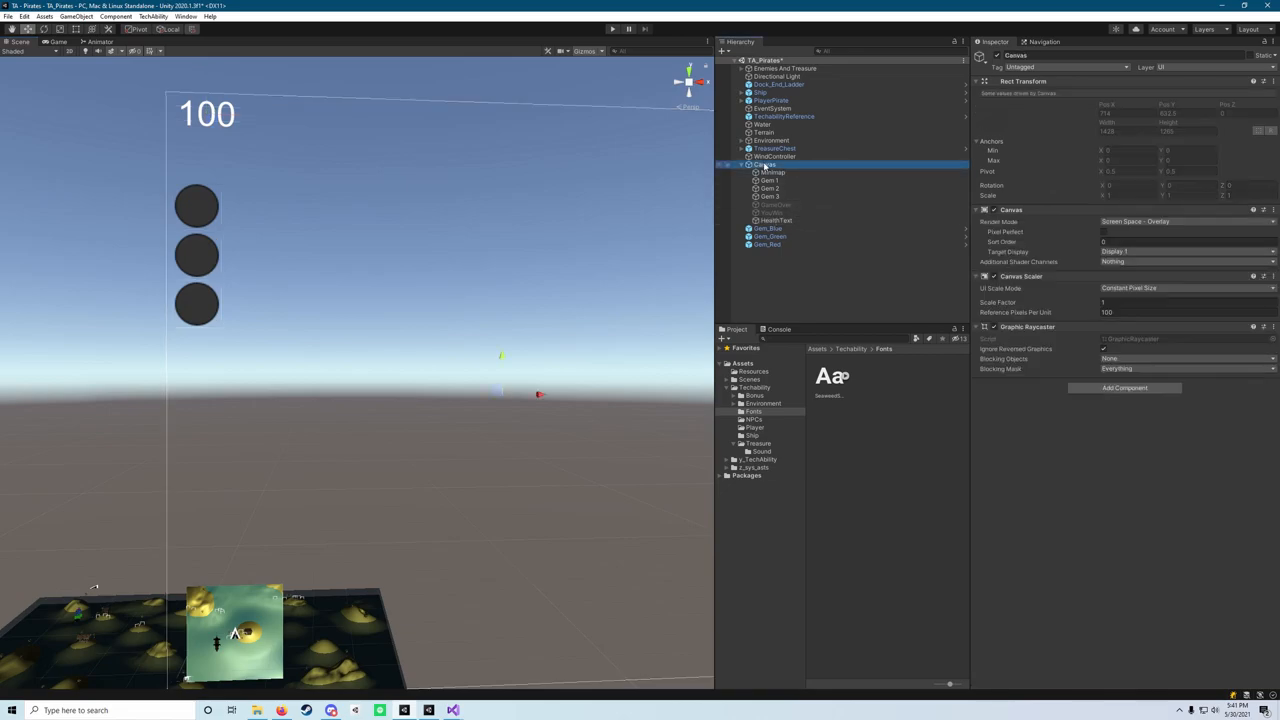
{"action": "right_click", "coordinate": [765, 165]}
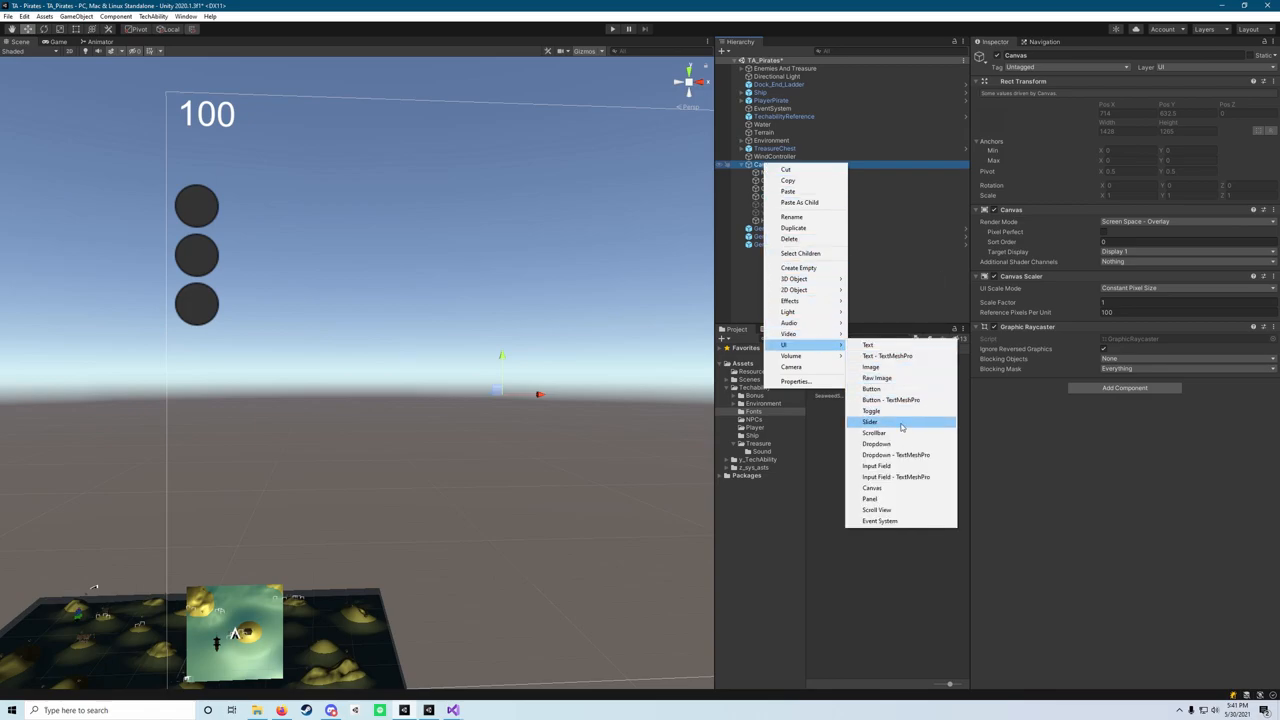
{"action": "left_click", "coordinate": [869, 421]}
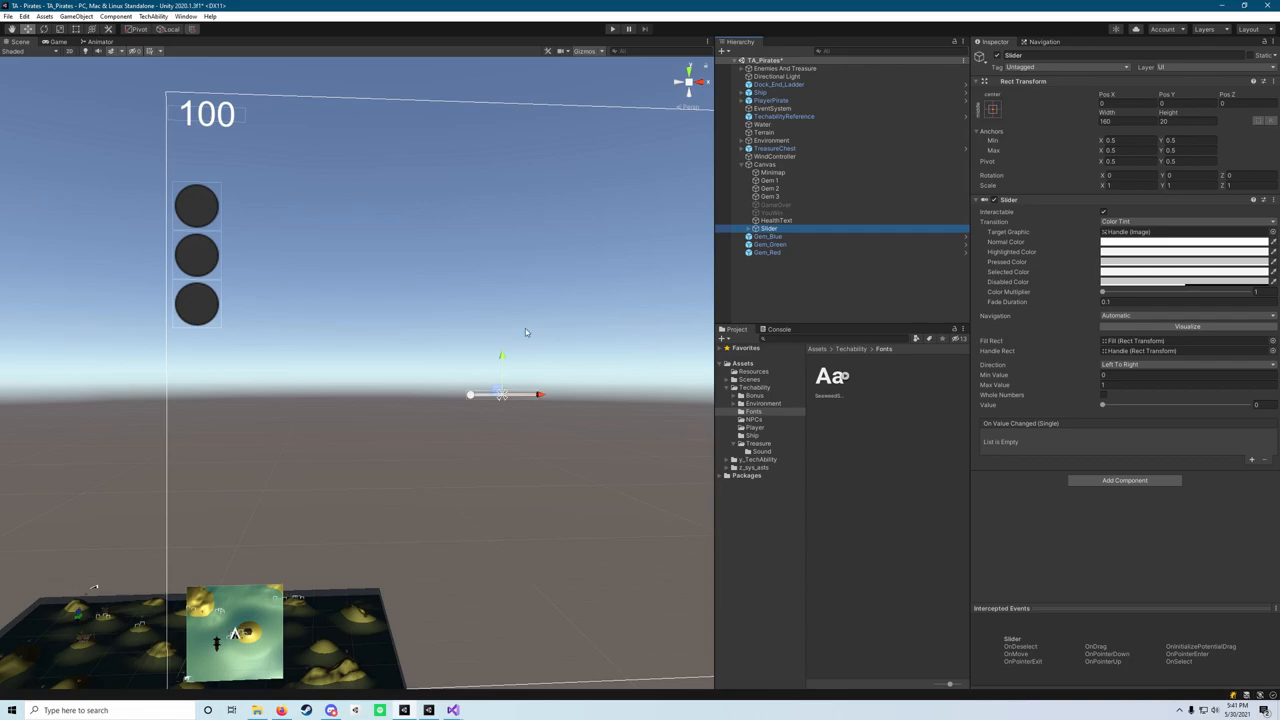
{"action": "mouse_move", "coordinate": [147, 590]}
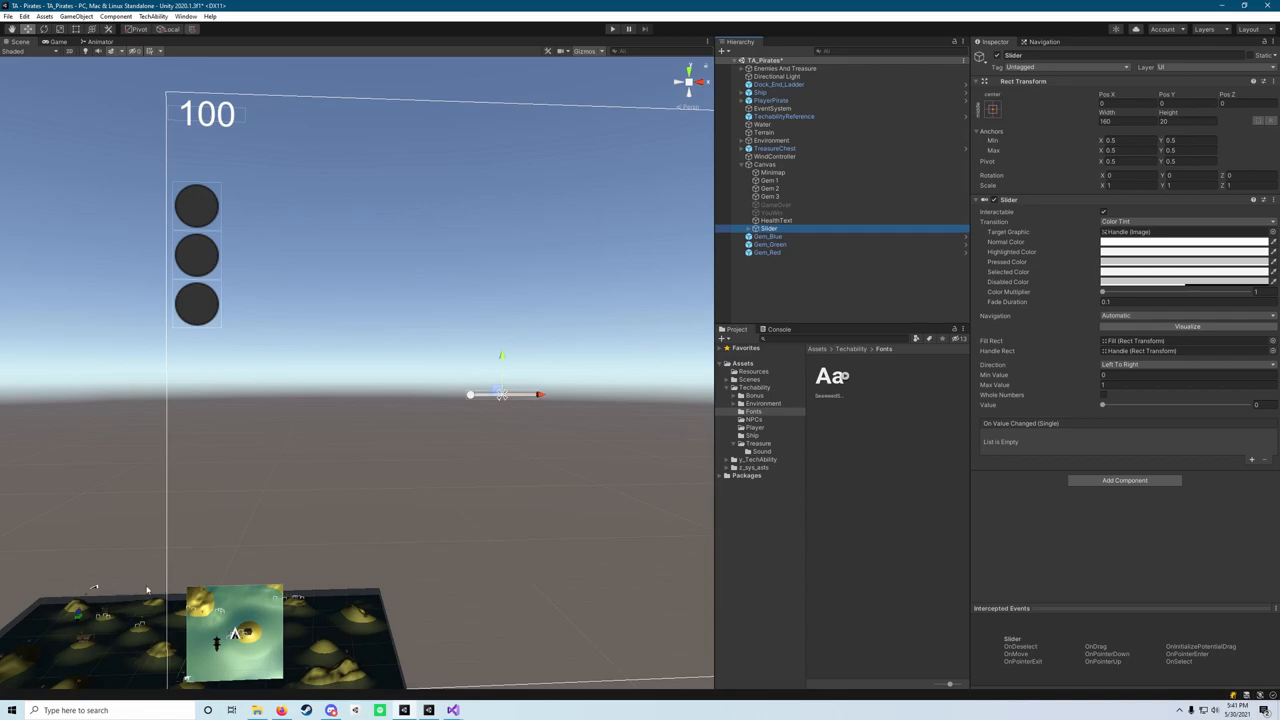
{"action": "mouse_move", "coordinate": [516, 421]}
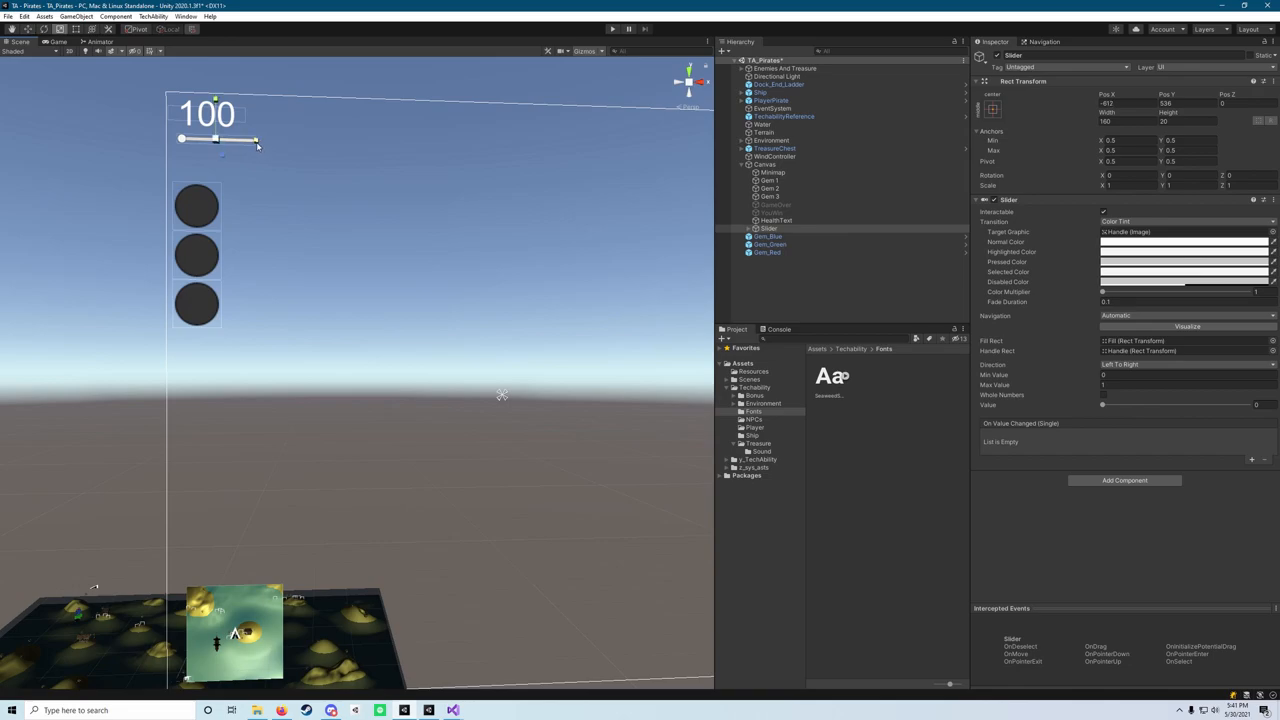
{"action": "left_click_drag", "start_coordinate": [255, 140], "coordinate": [268, 138]}
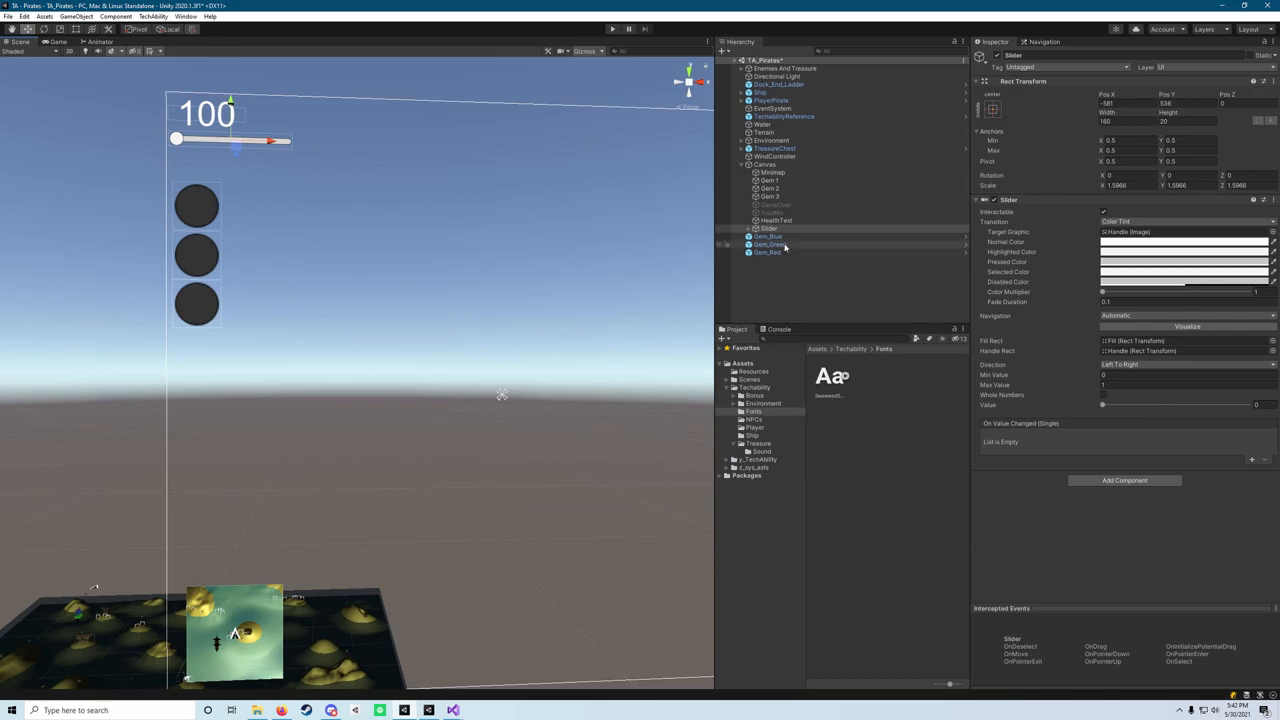
- Set the health slider's maximum value to 100
{"action": "left_click", "coordinate": [769, 228]}
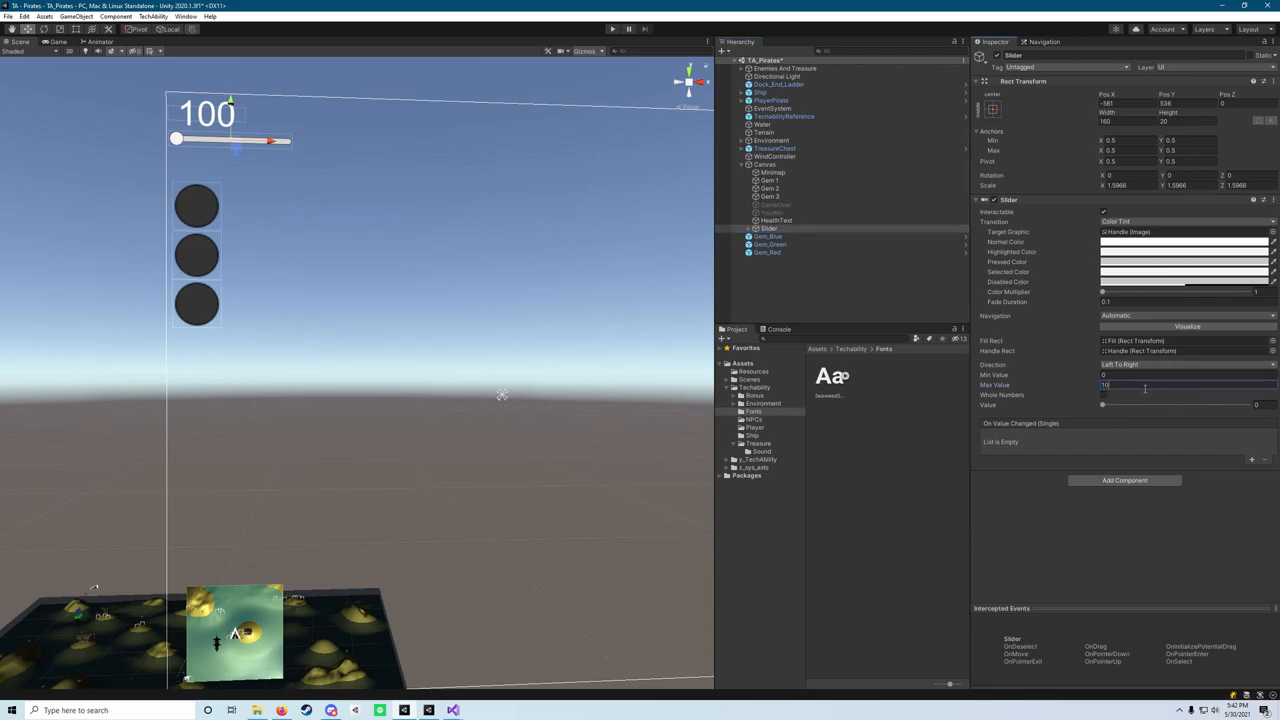
{"action": "type", "text": "100"}
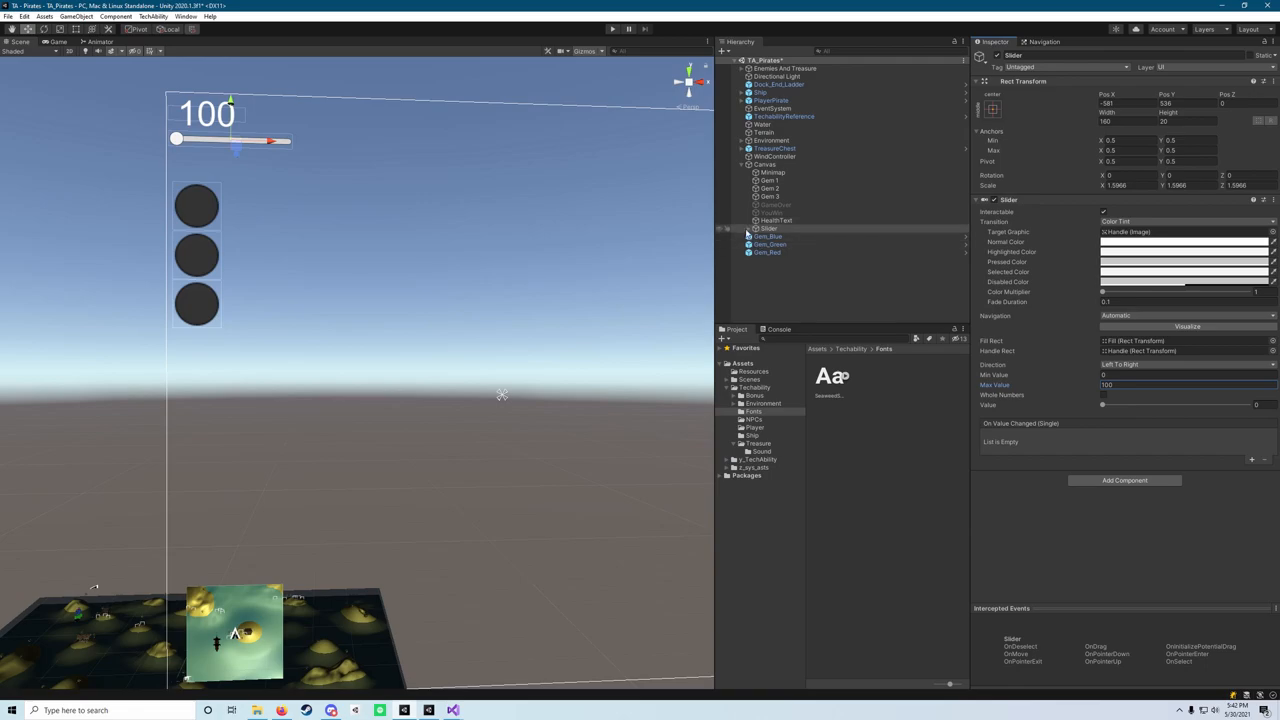
{"action": "left_click", "coordinate": [739, 228]}
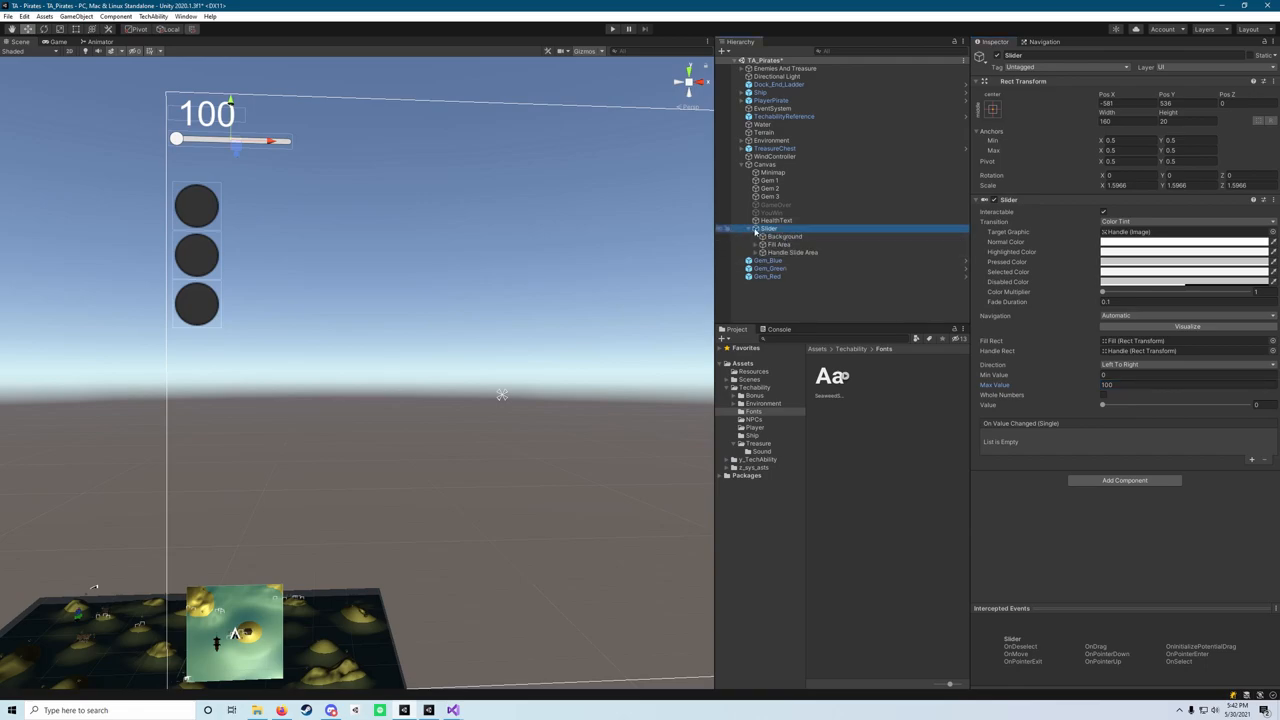
- Colour the slider's background image red so a red bar sits beneath the health text
{"action": "left_click", "coordinate": [791, 252]}
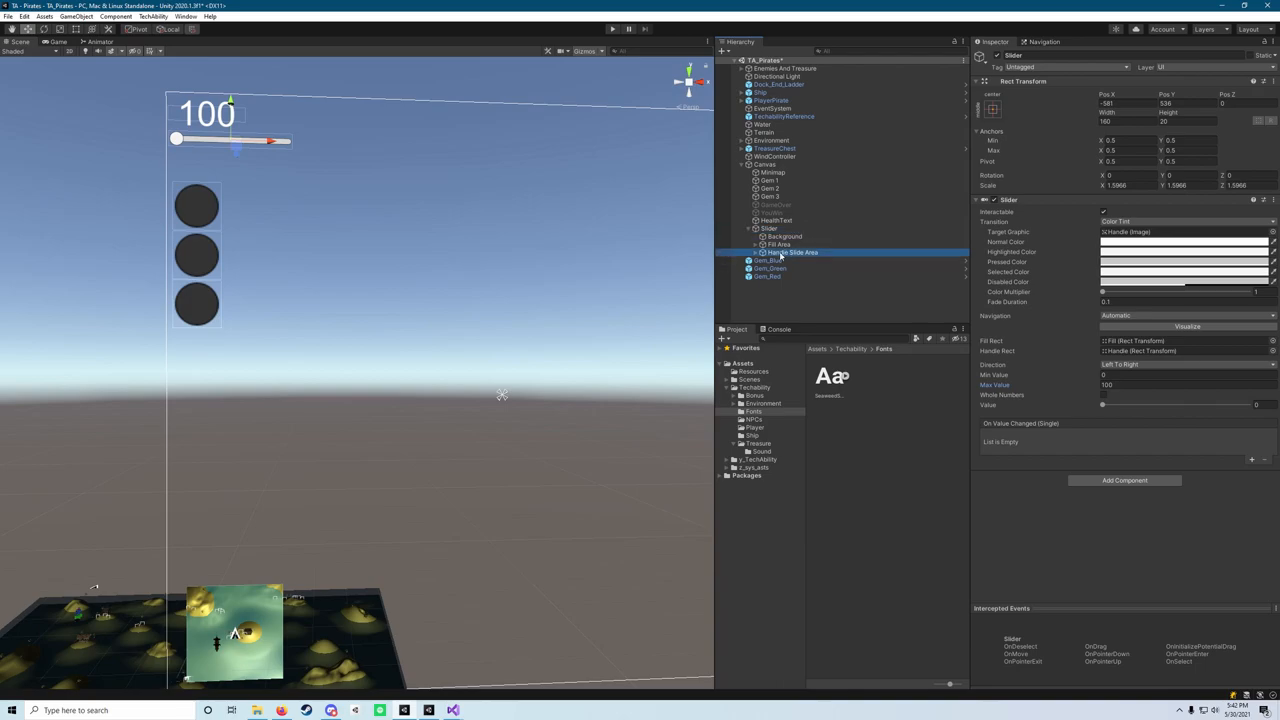
{"action": "left_click", "coordinate": [783, 260]}
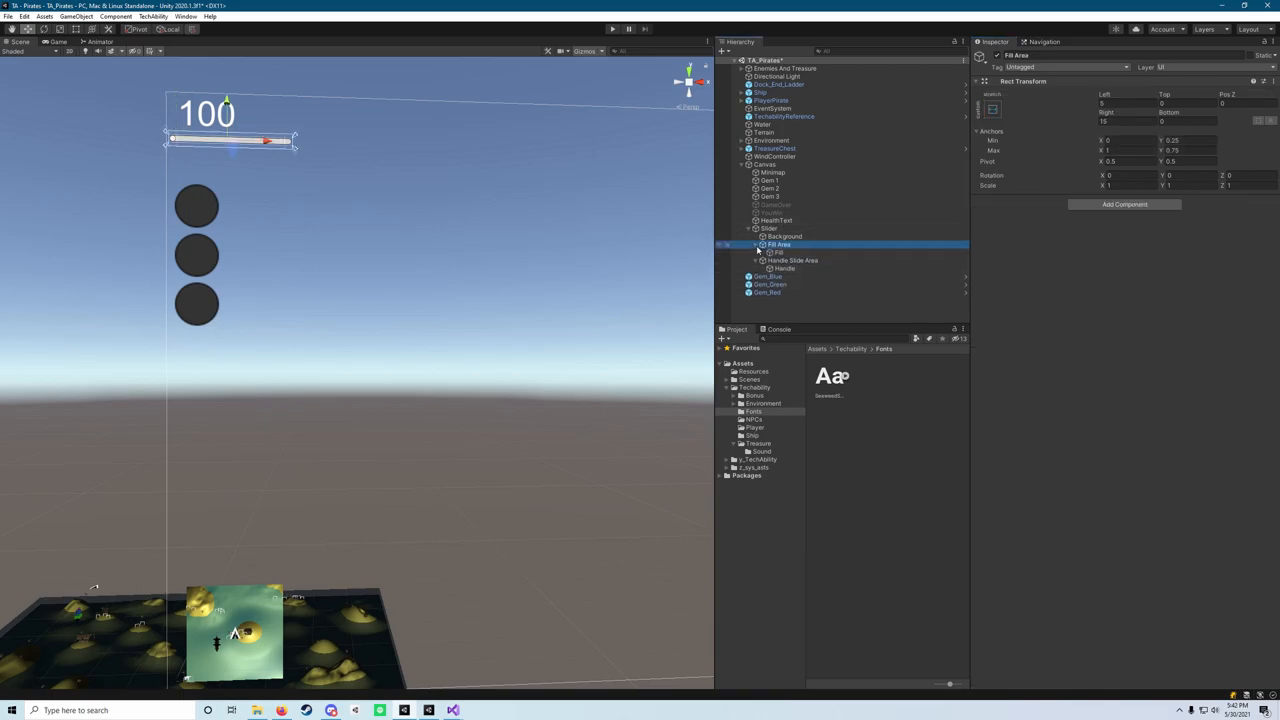
{"action": "left_click", "coordinate": [779, 252]}
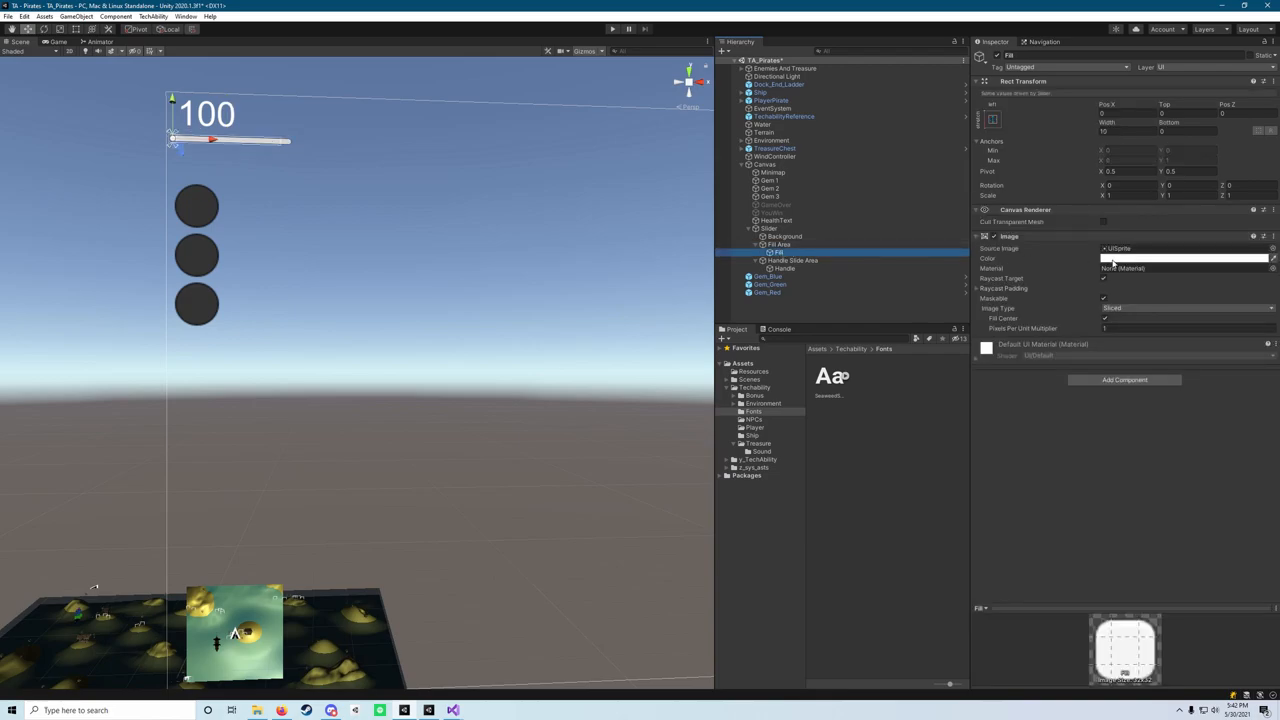
{"action": "left_click", "coordinate": [1185, 258]}
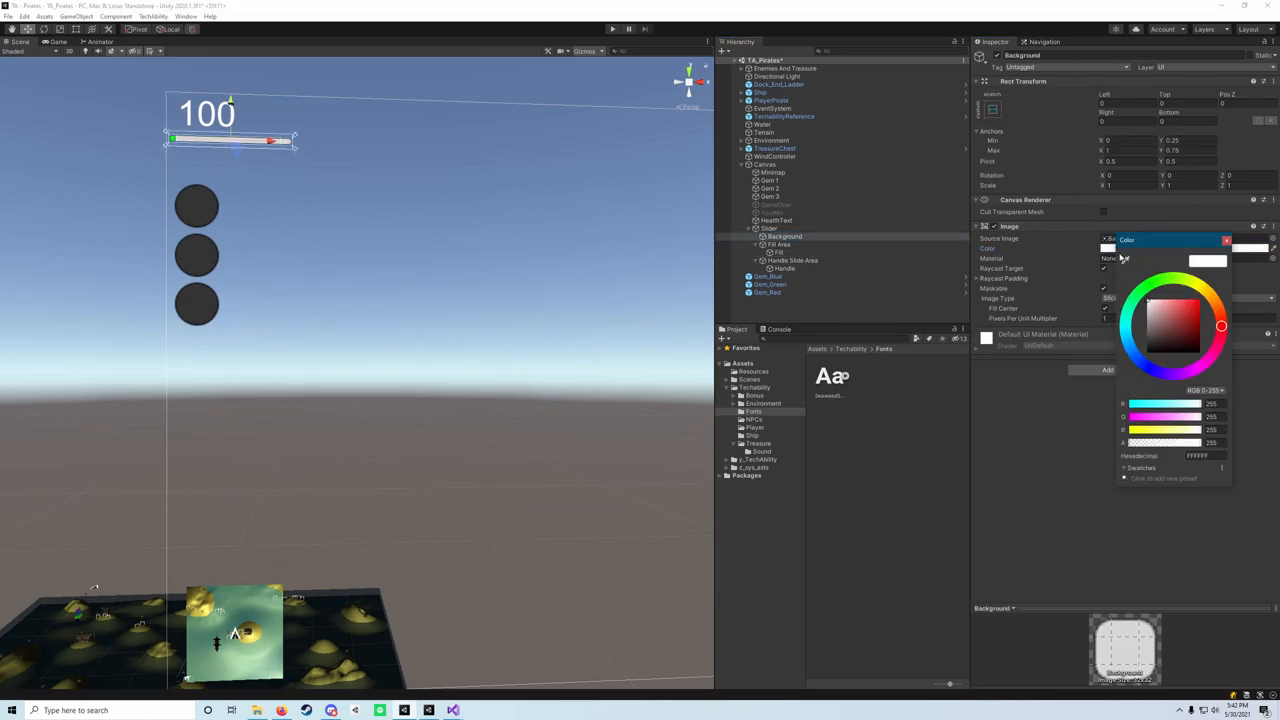
{"action": "left_click", "coordinate": [1221, 325]}
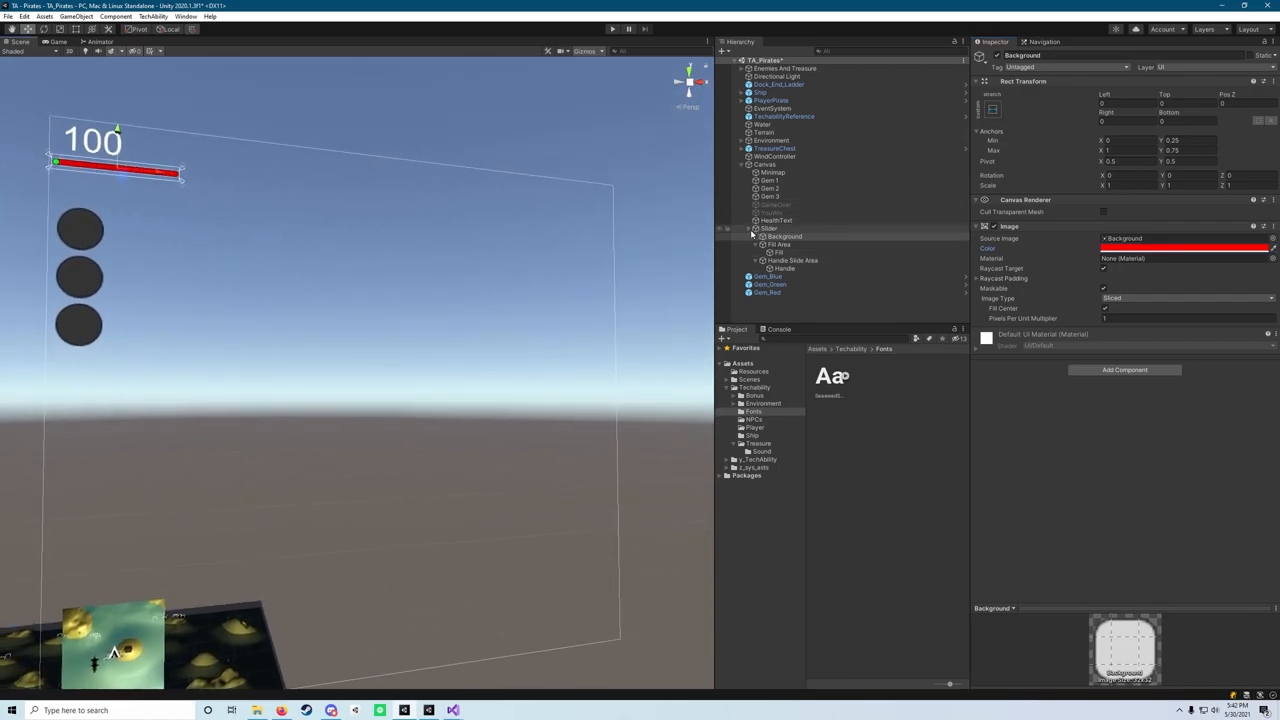
{"action": "left_click", "coordinate": [769, 228]}
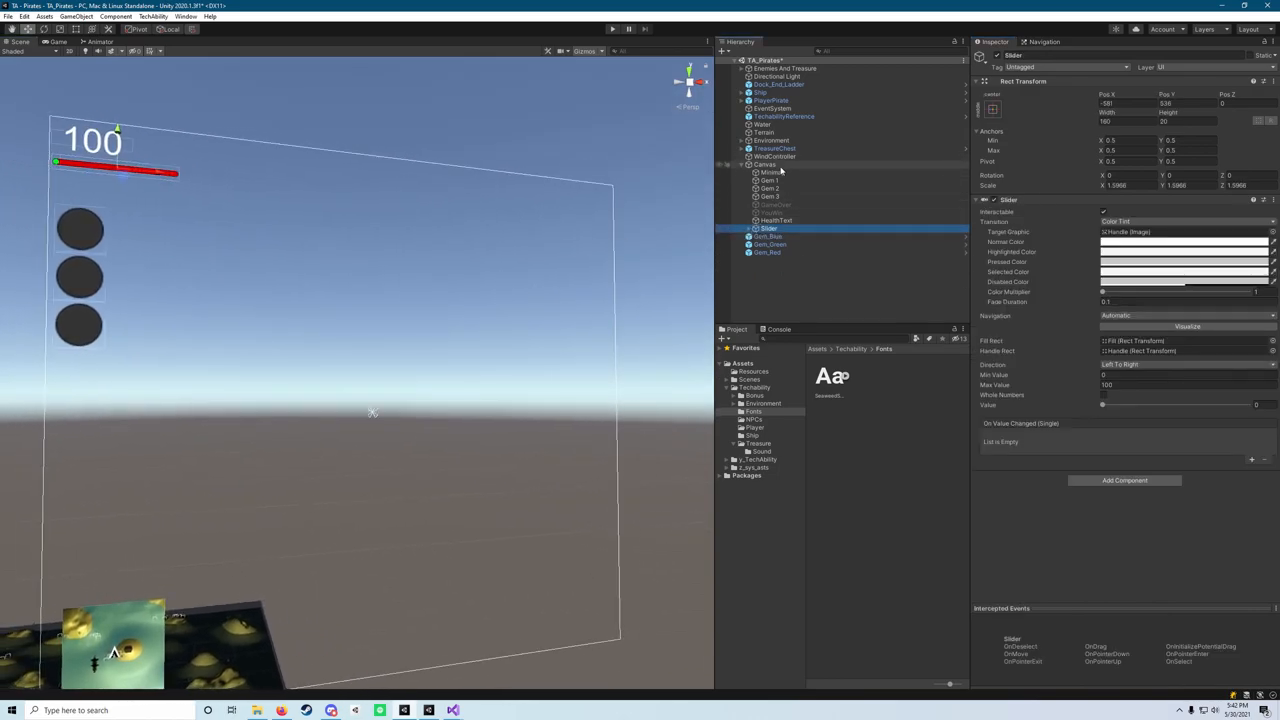
- Add a new UI Text under Canvas with content 0 for the gold counter
{"action": "right_click", "coordinate": [765, 164]}
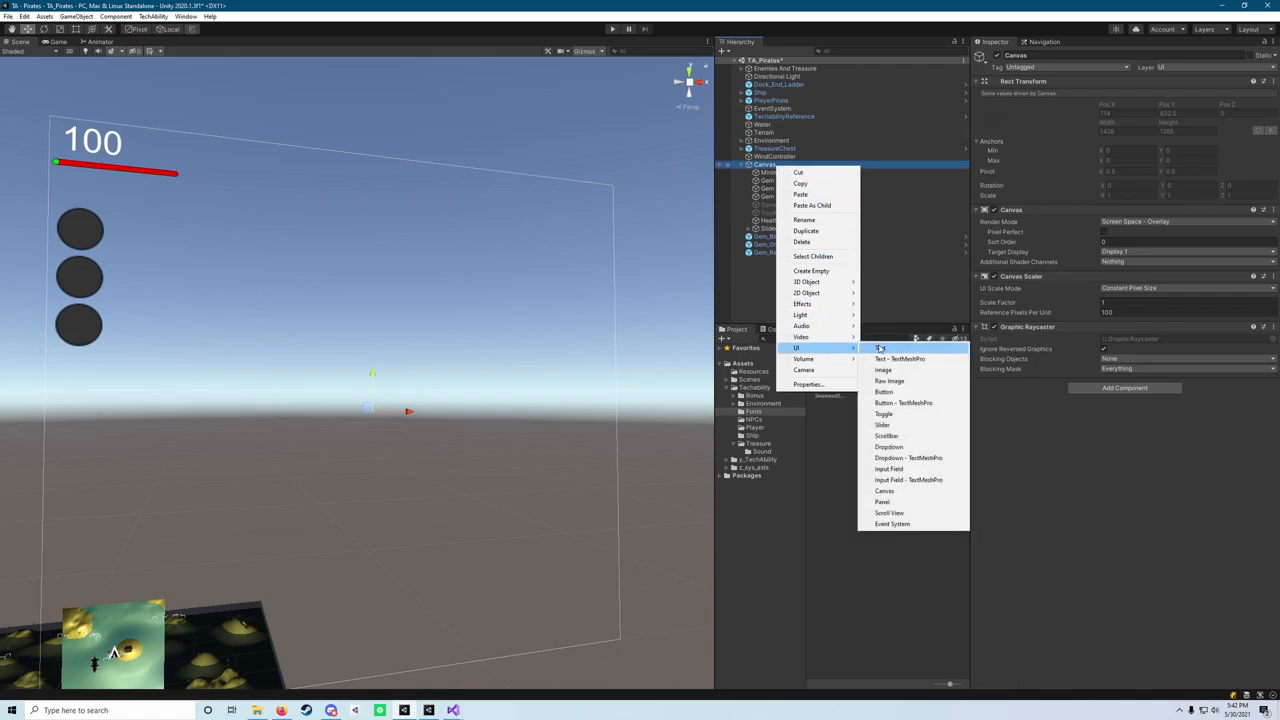
{"action": "left_click", "coordinate": [880, 348]}
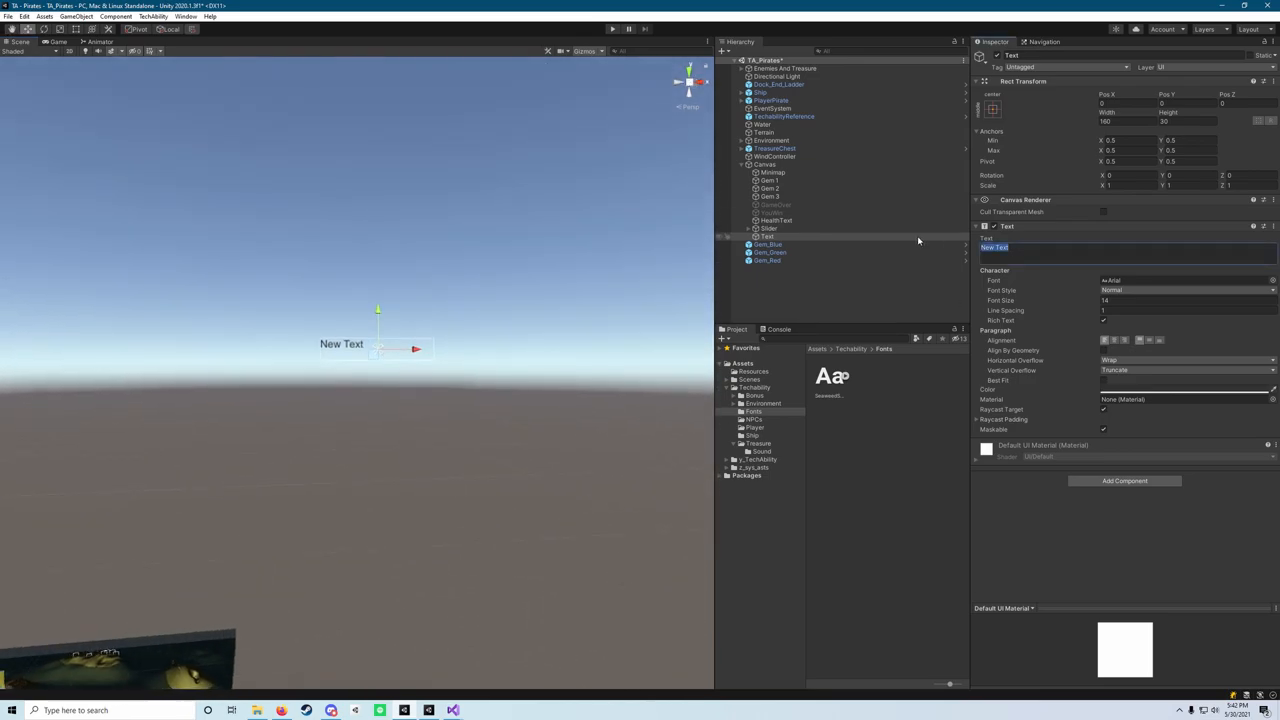
{"action": "type", "text": "0"}
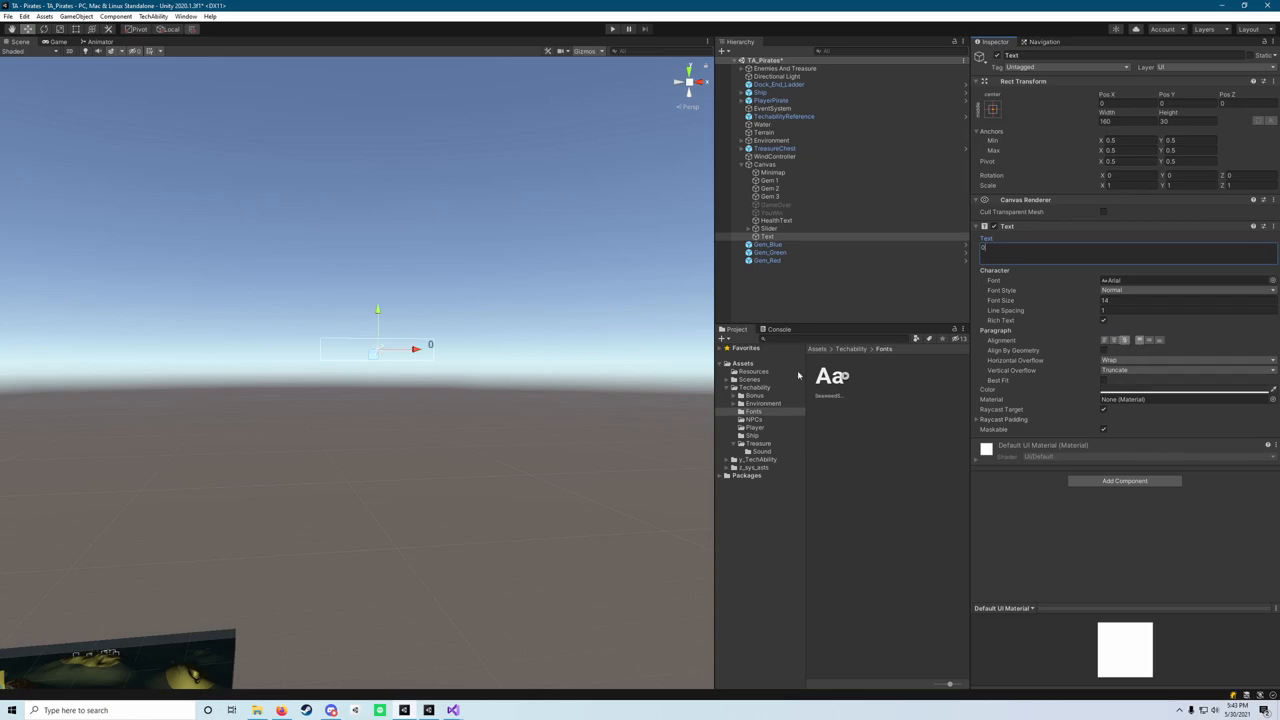
{"action": "mouse_move", "coordinate": [421, 298]}
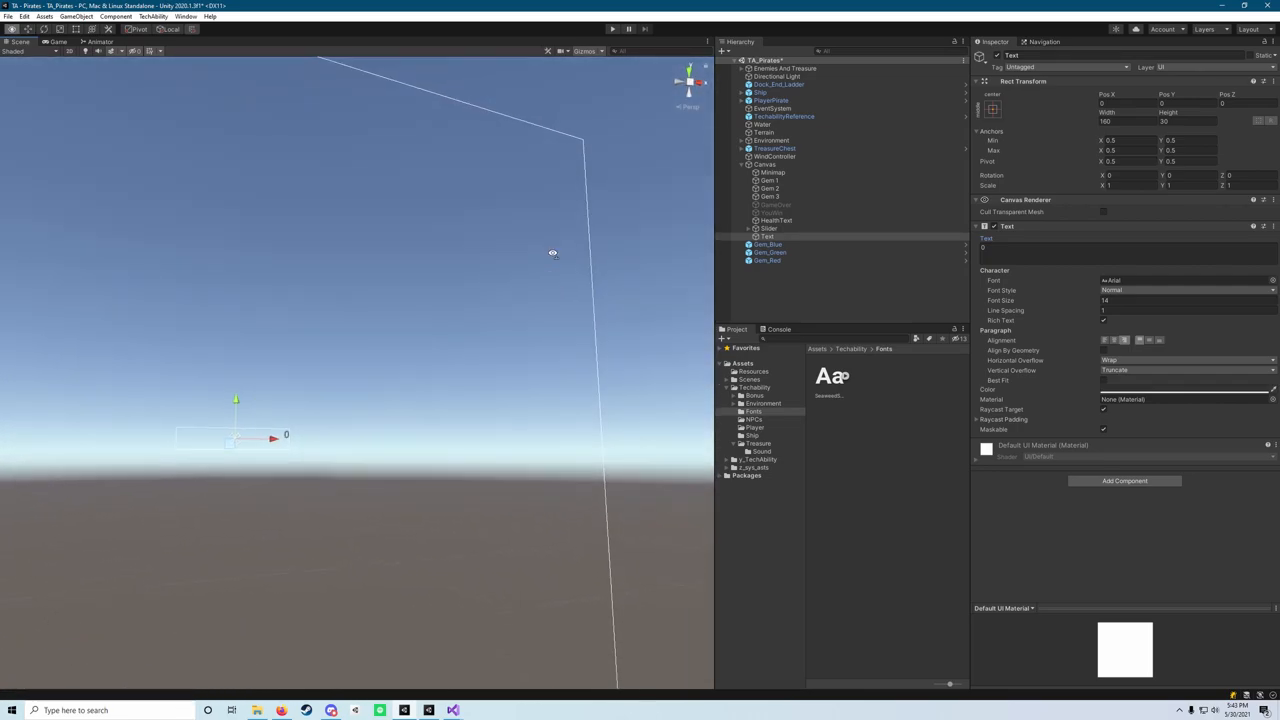
{"action": "mouse_move", "coordinate": [568, 163]}
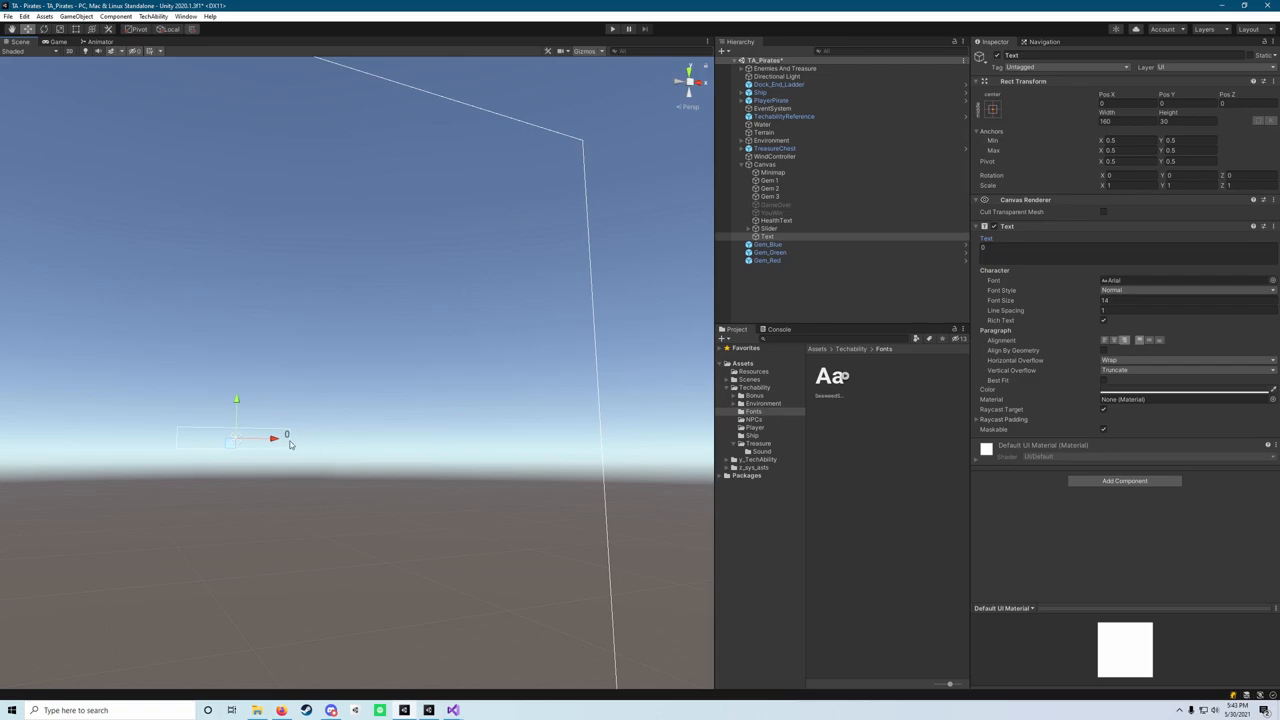
{"action": "mouse_move", "coordinate": [578, 155]}
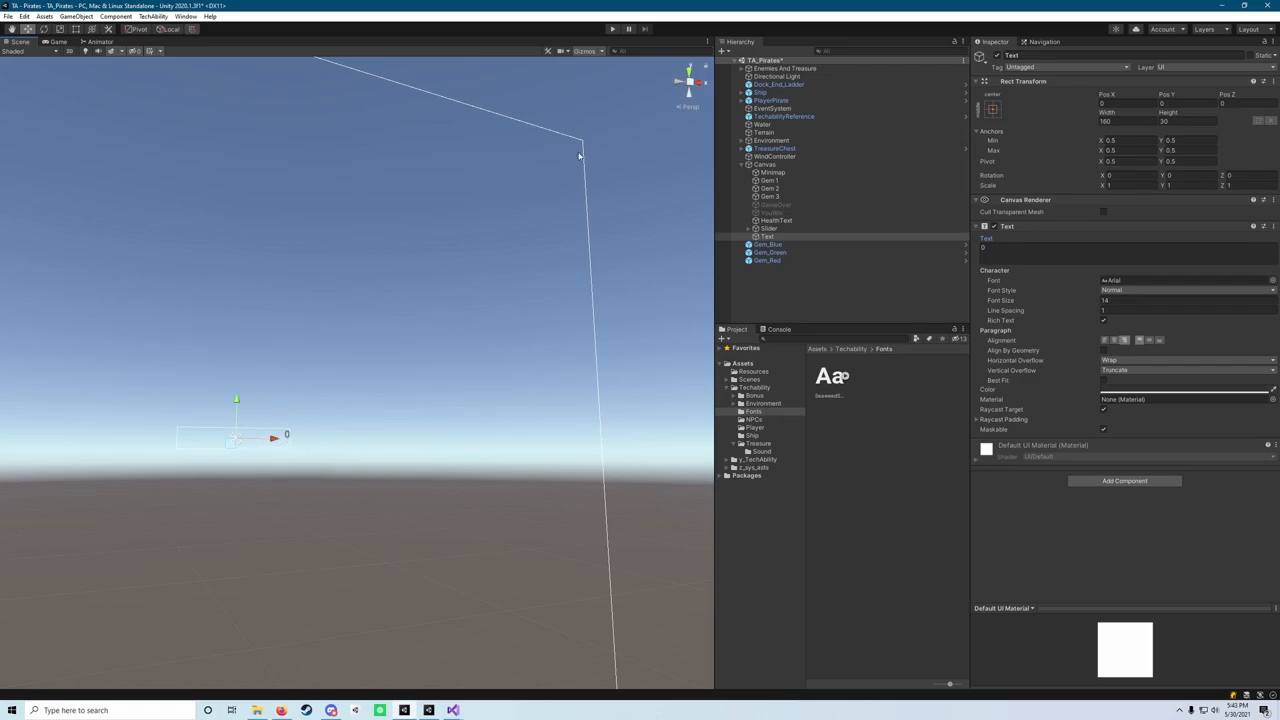
{"action": "mouse_move", "coordinate": [654, 315]}
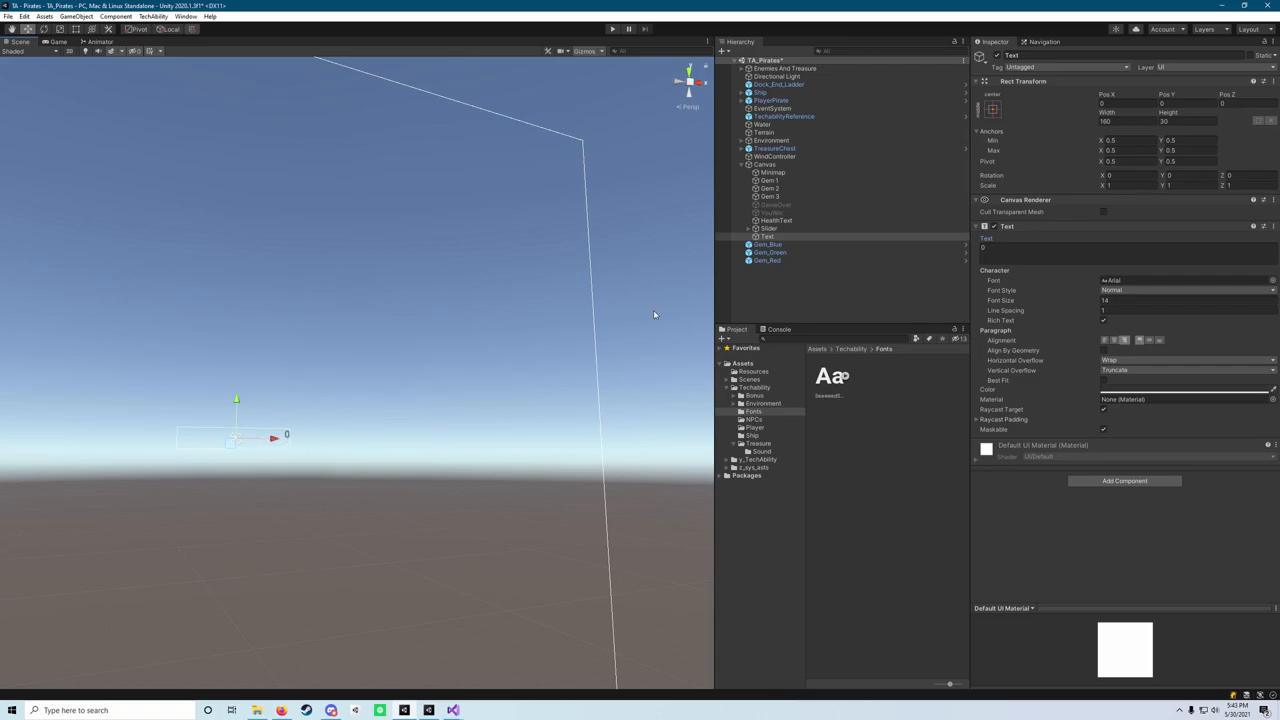
{"action": "mouse_move", "coordinate": [600, 146]}
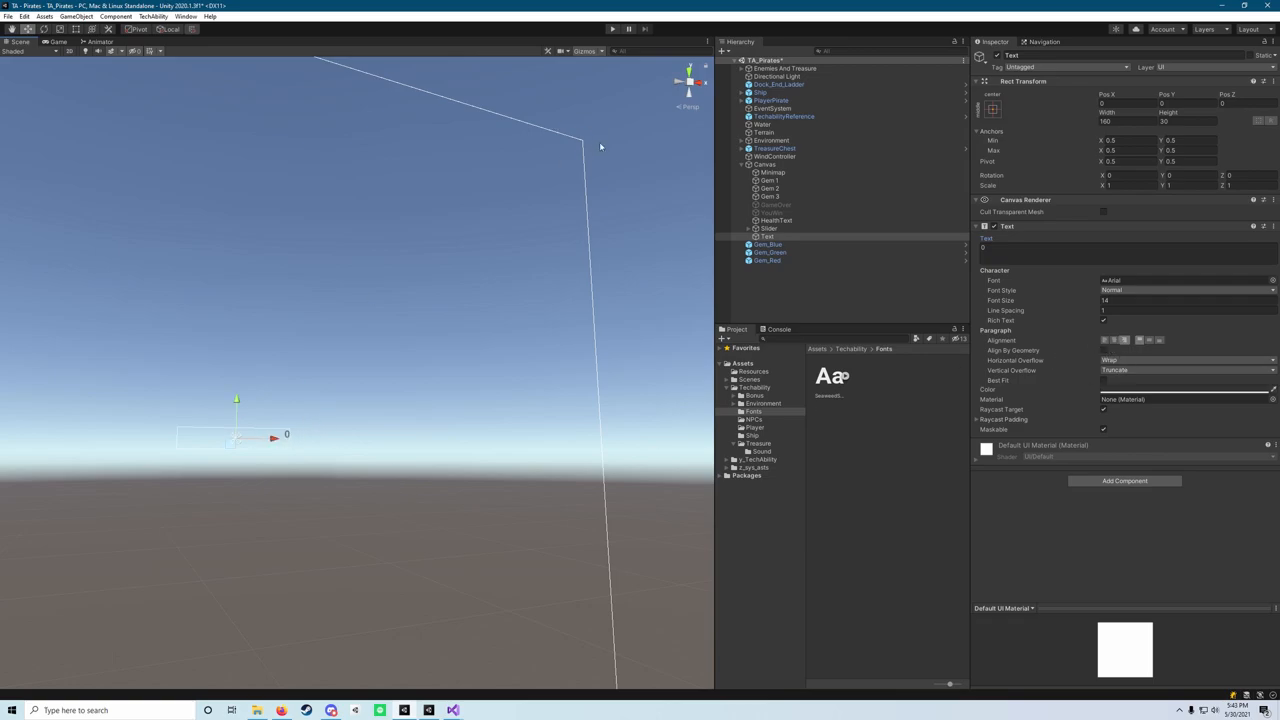
{"action": "mouse_move", "coordinate": [605, 154]}
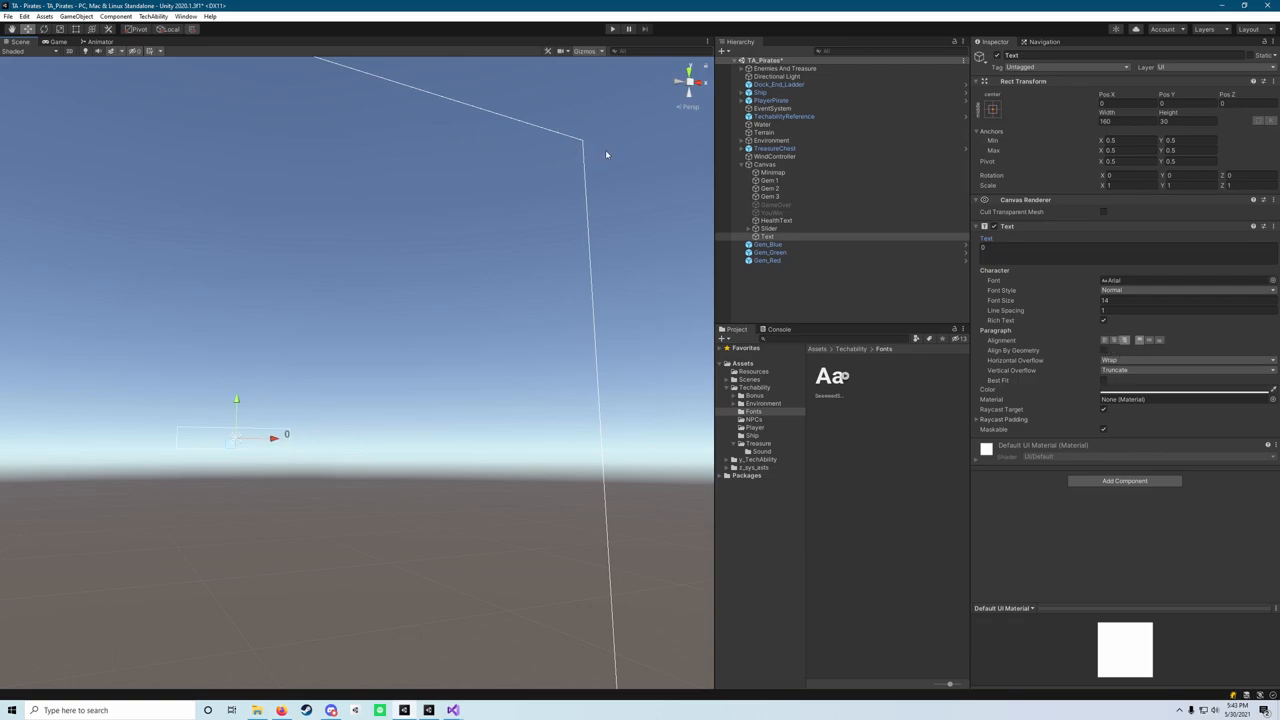
{"action": "mouse_move", "coordinate": [1180, 356]}
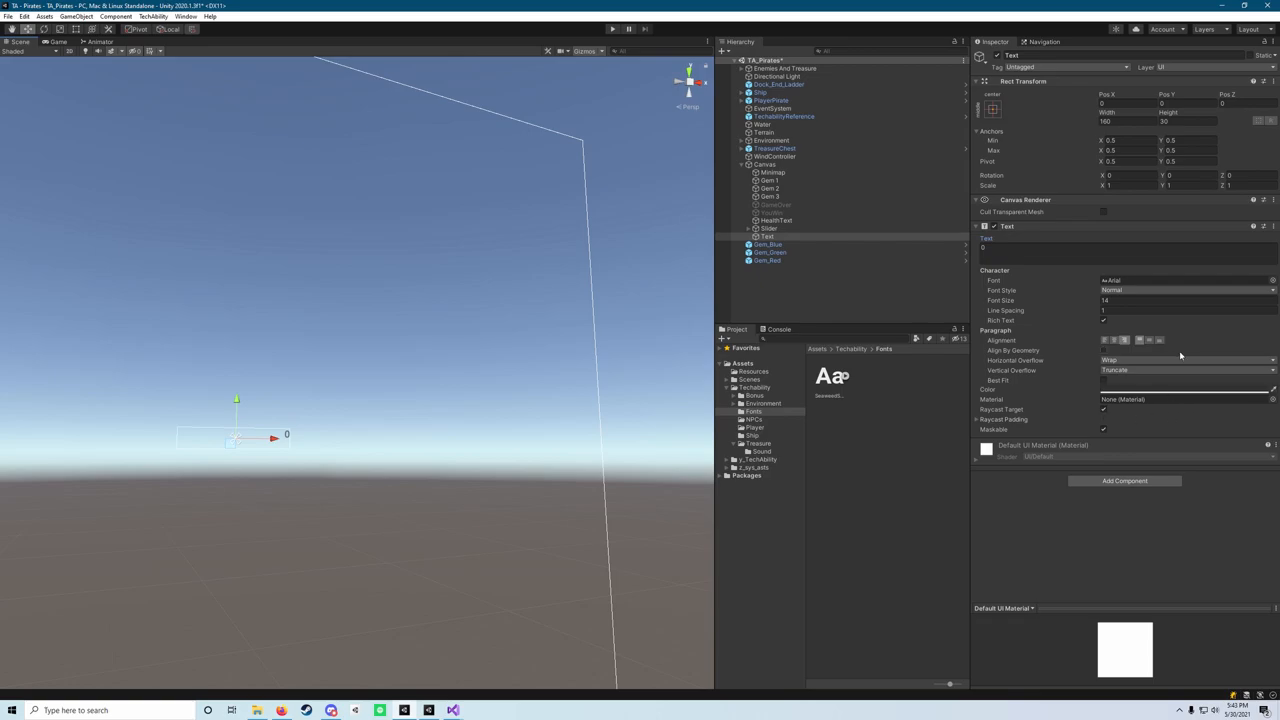
- Give the 0 gold text font size 72, overflowing its box, with adjusted paragraph alignment
{"action": "left_click", "coordinate": [1185, 300]}
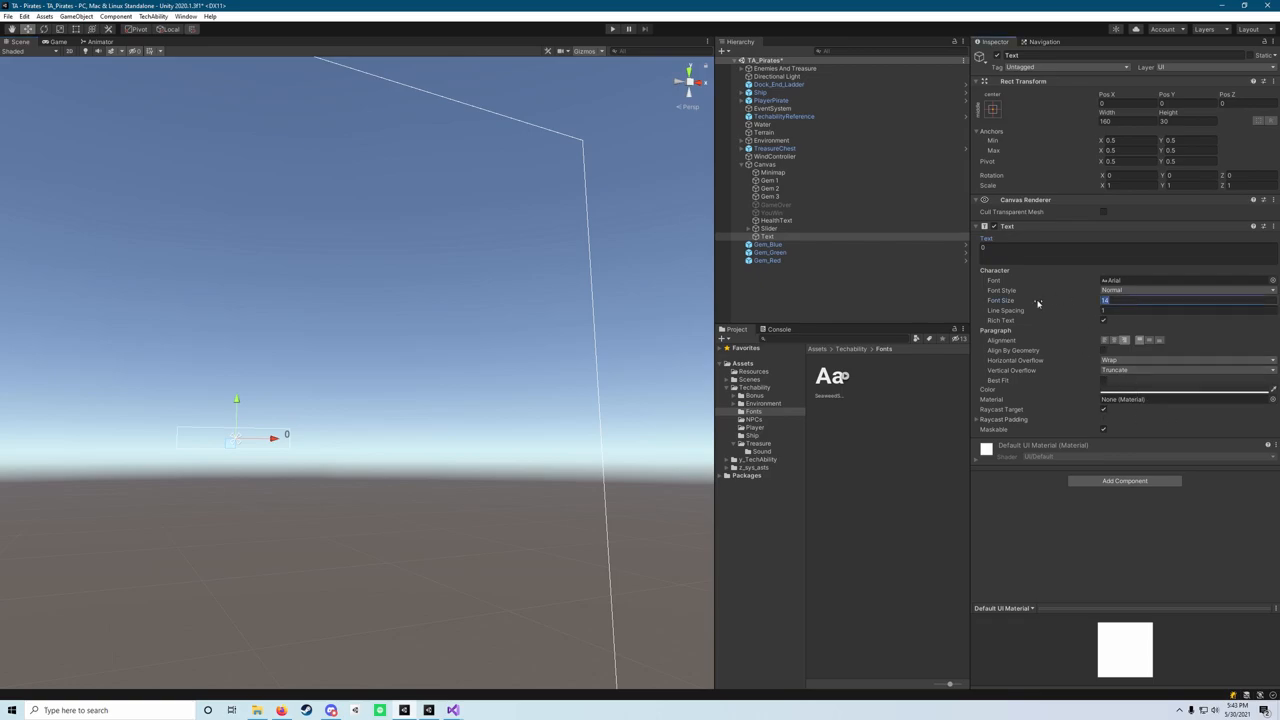
{"action": "type", "text": "72"}
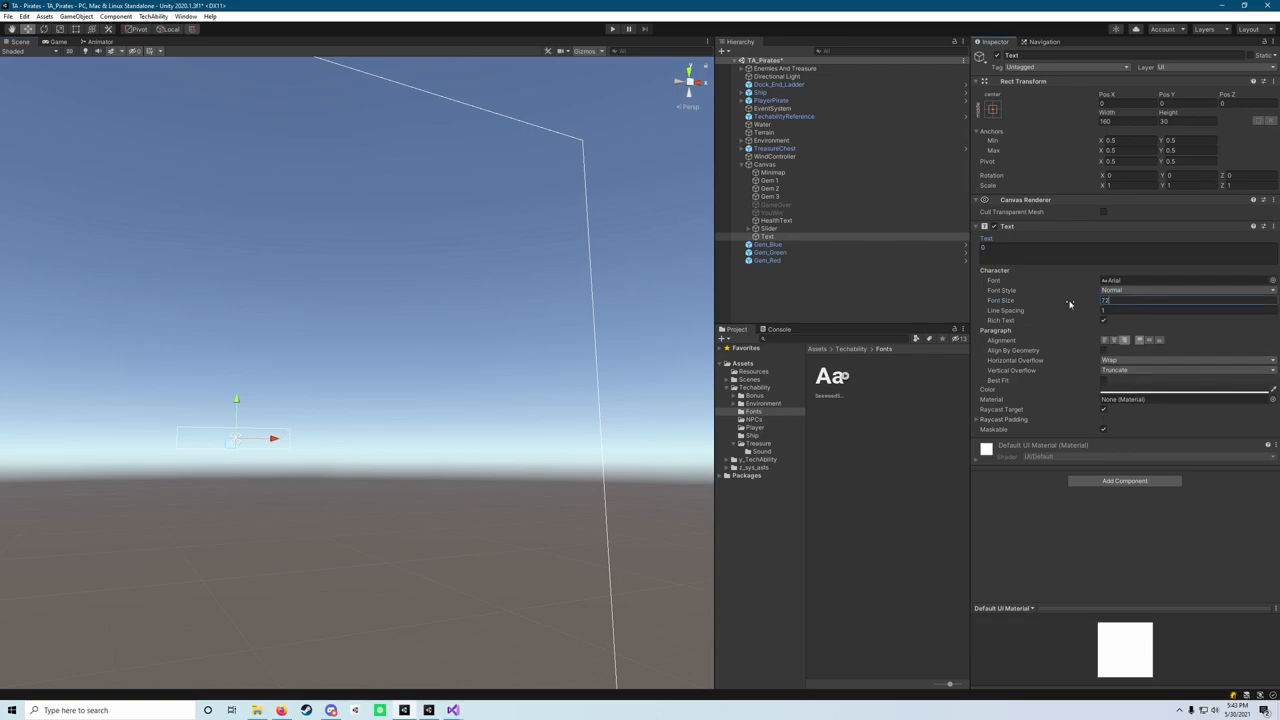
{"action": "left_click", "coordinate": [1185, 310]}
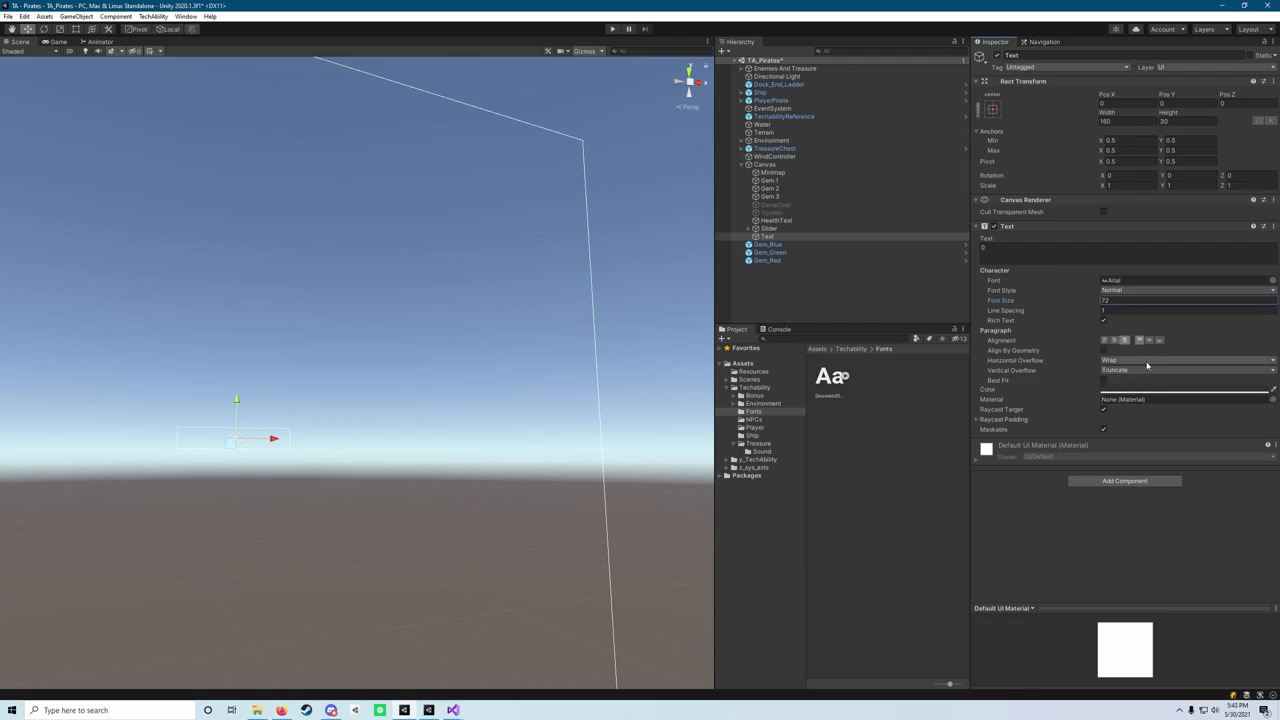
{"action": "left_click", "coordinate": [1185, 360]}
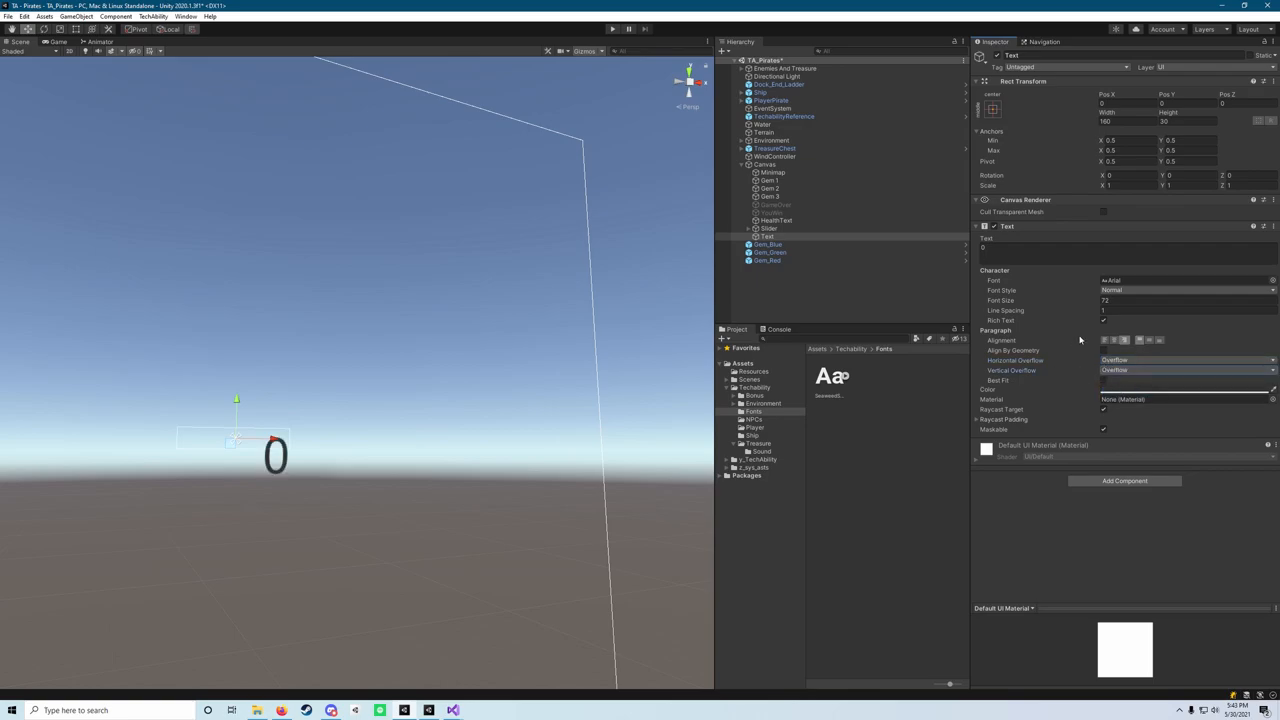
{"action": "left_click", "coordinate": [1149, 340]}
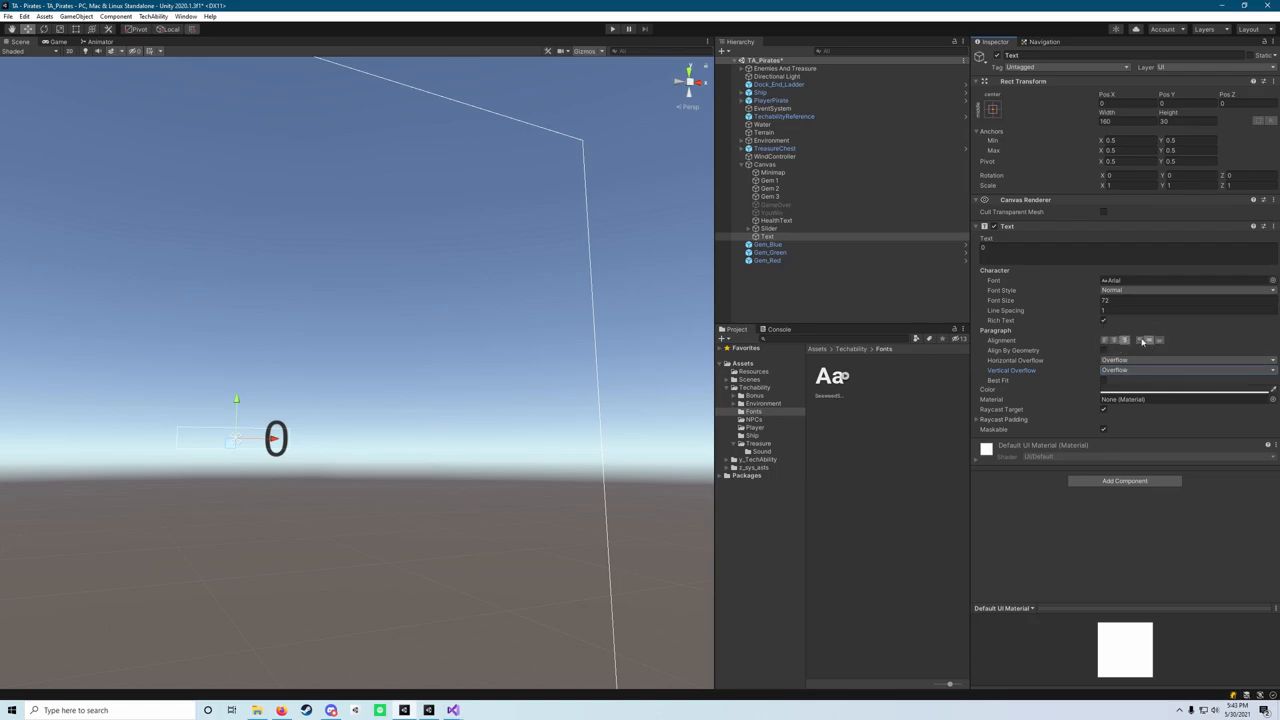
{"action": "left_click", "coordinate": [1148, 340]}
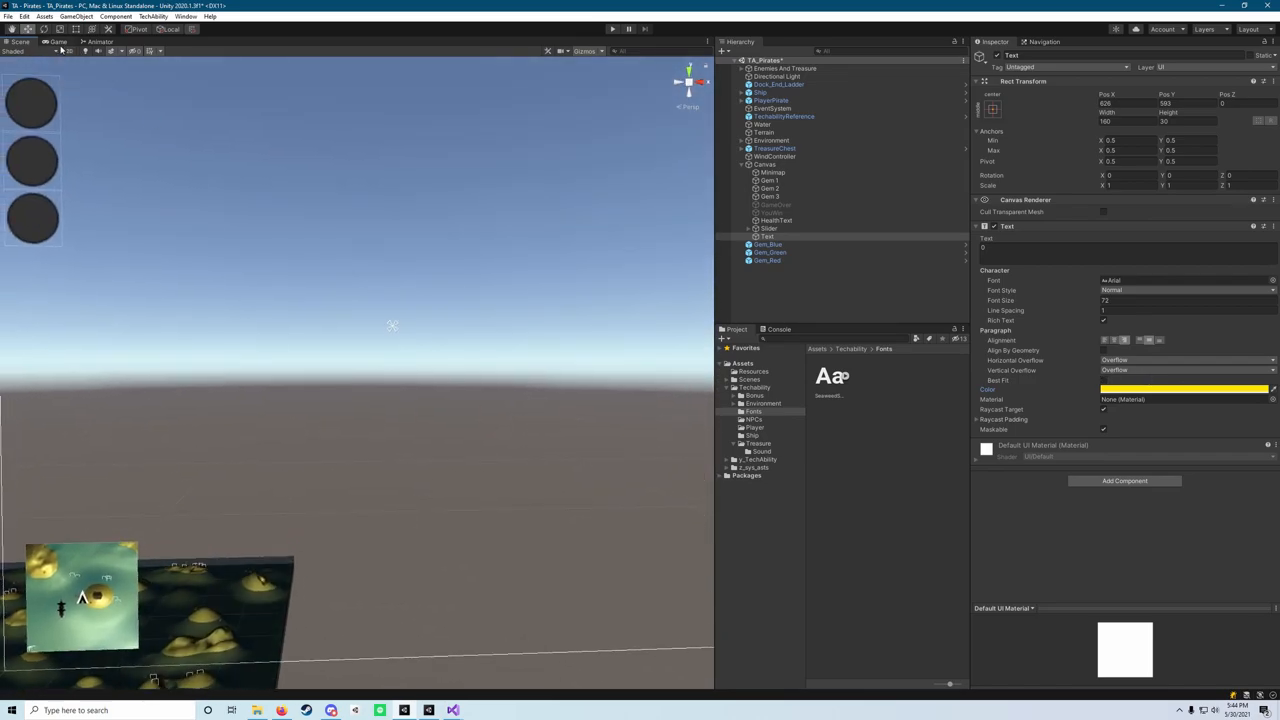
{"action": "left_click", "coordinate": [613, 28]}
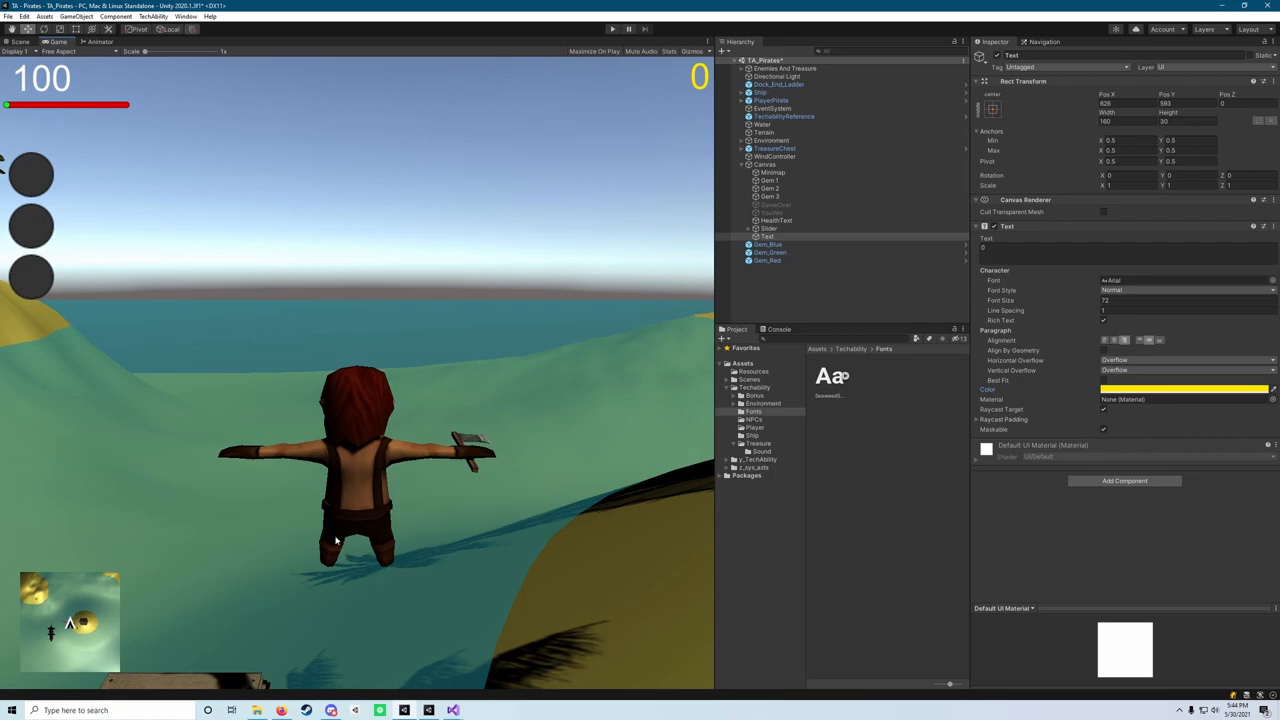
{"action": "mouse_move", "coordinate": [663, 65]}
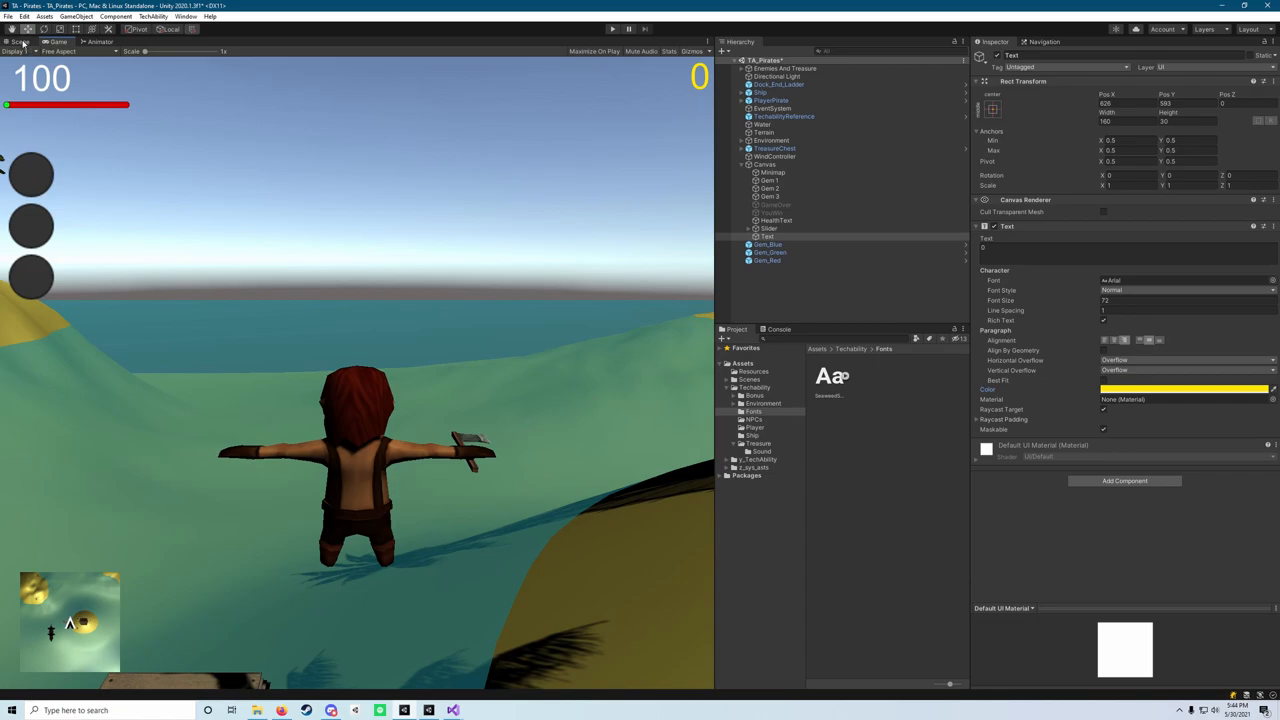
{"action": "left_click", "coordinate": [20, 42]}
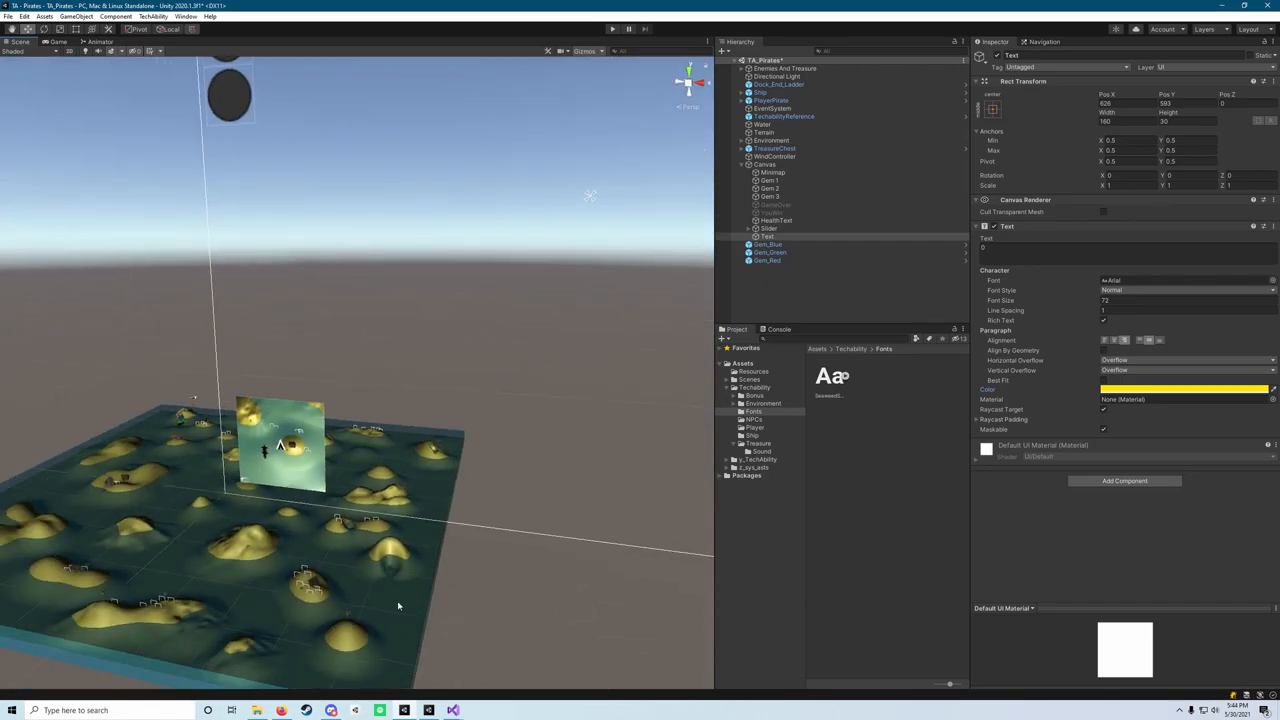
{"action": "scroll", "scroll_direction": "down", "scroll_amount": 3}
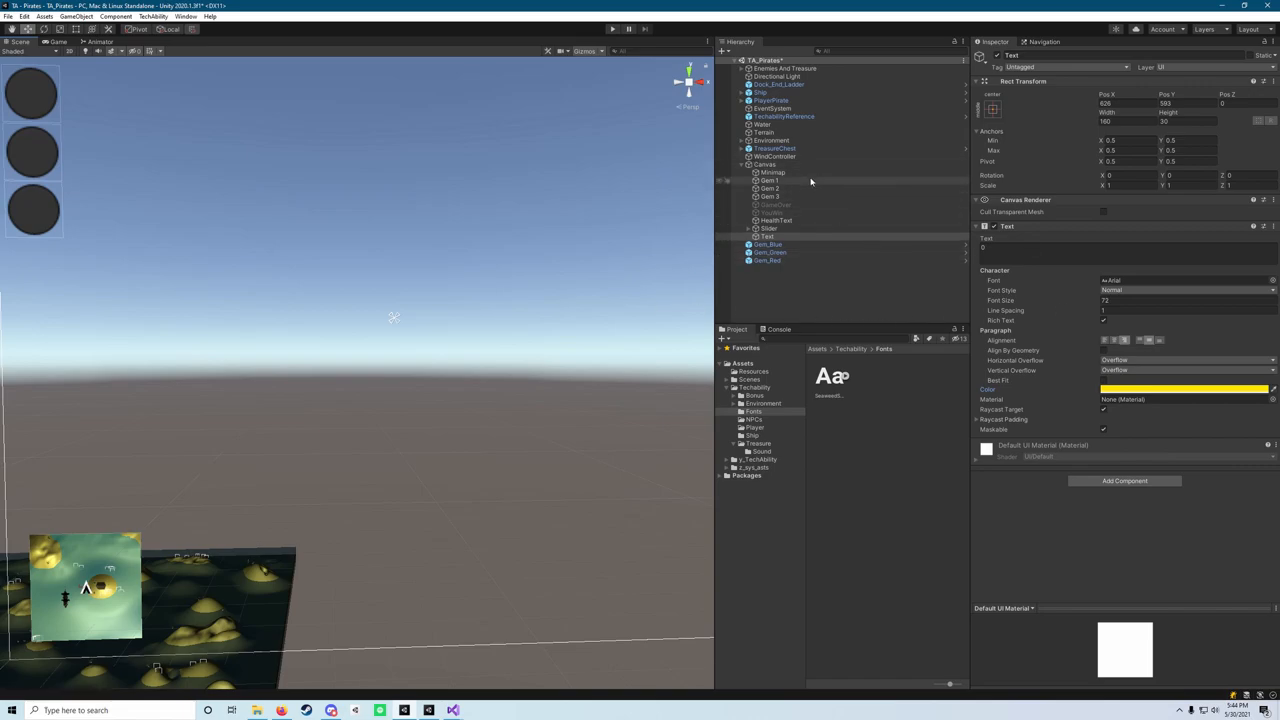
{"action": "left_click", "coordinate": [775, 204]}
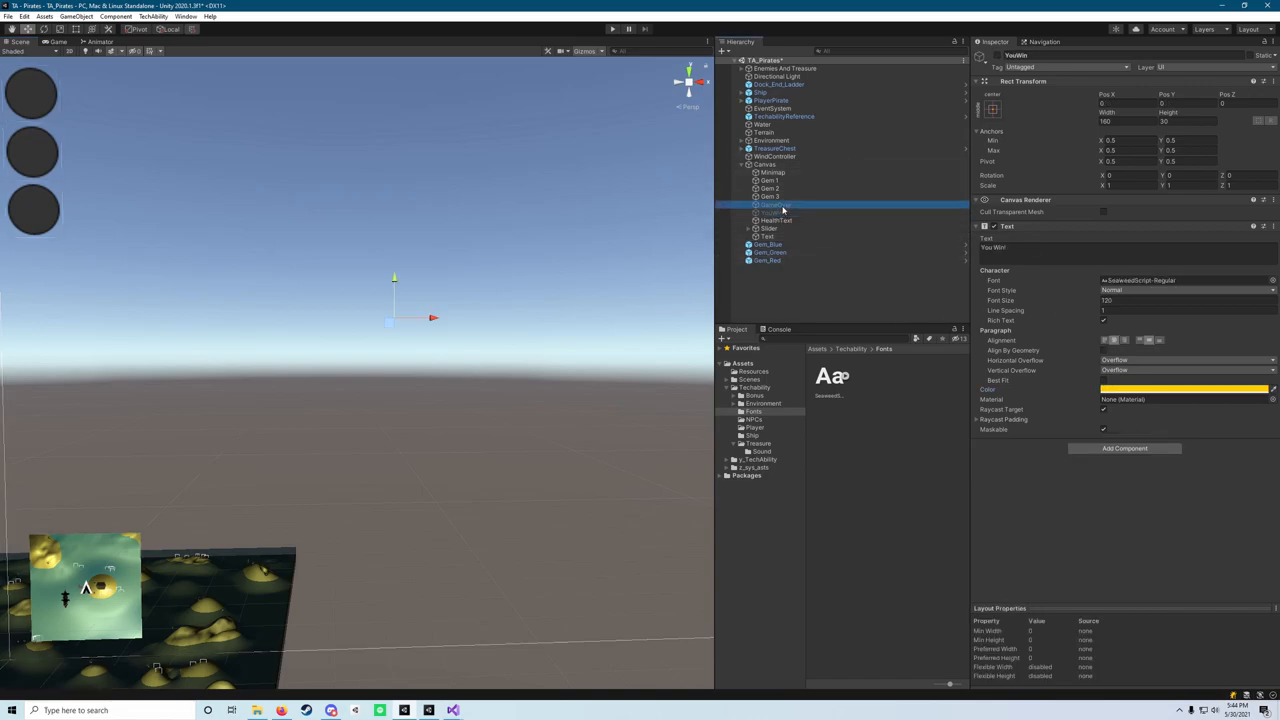
{"action": "left_click", "coordinate": [764, 164]}
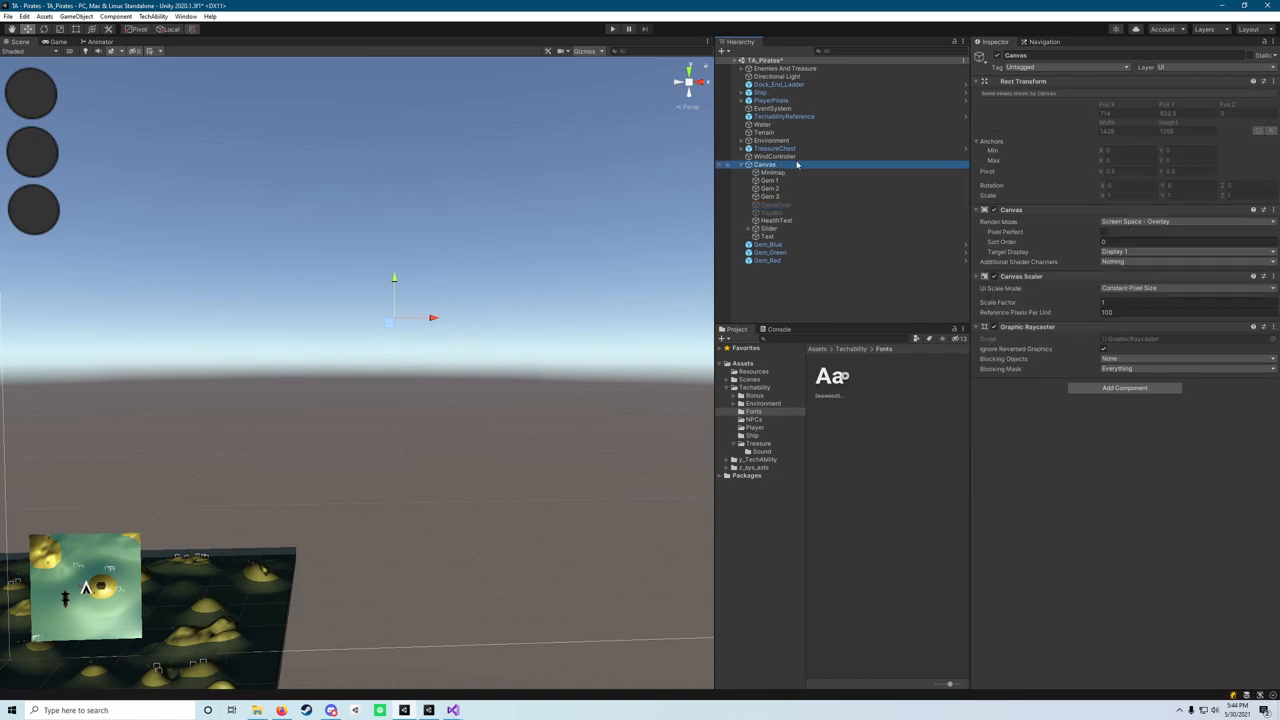